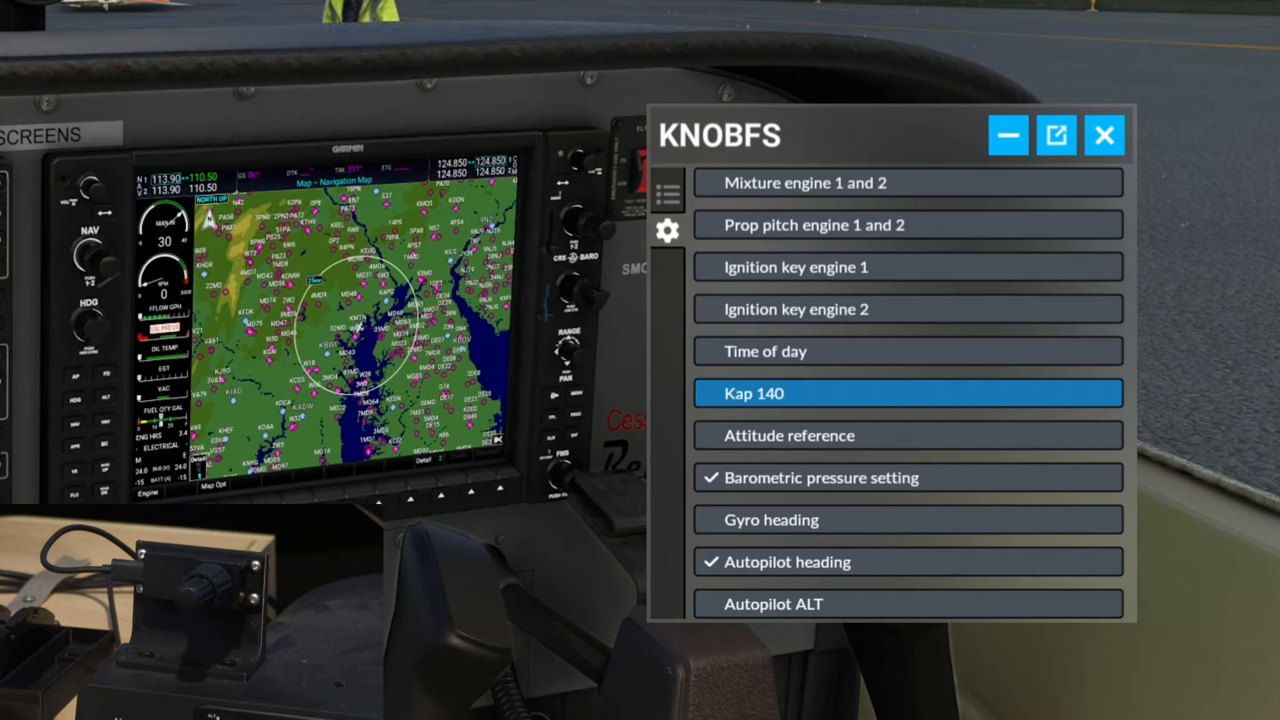
{"action": "mouse_move", "coordinate": [744, 276]}
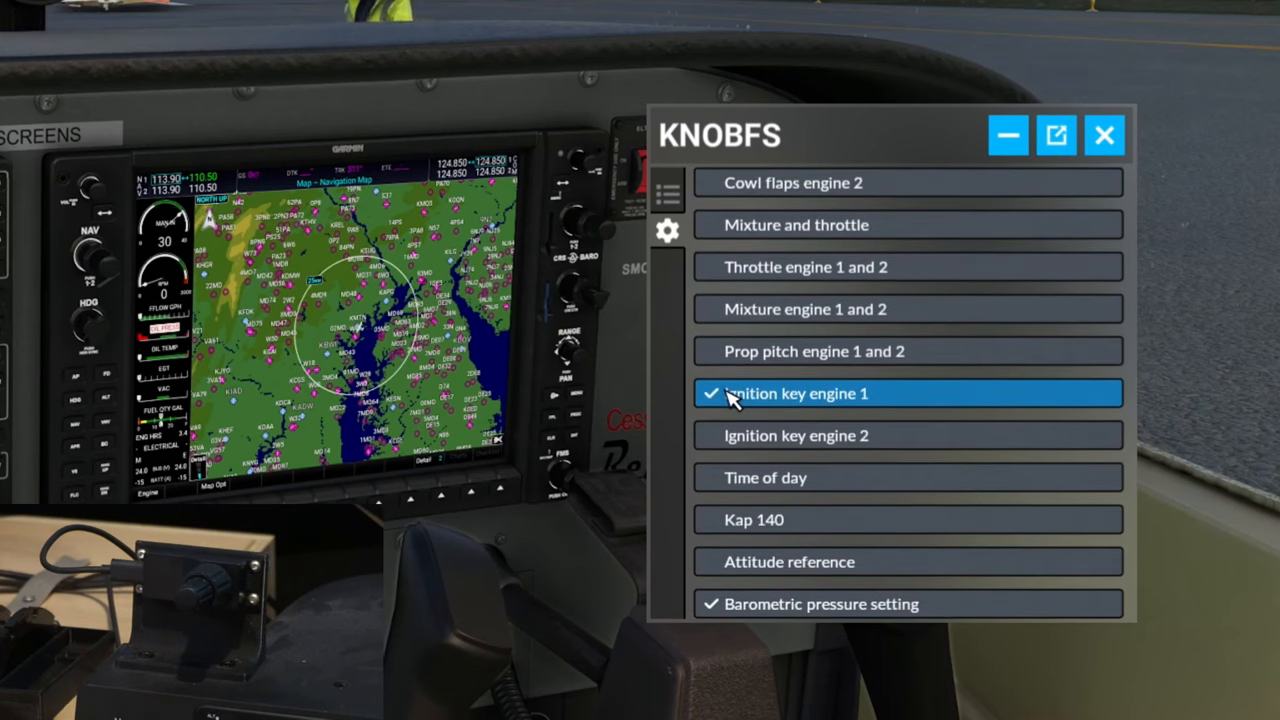
Scroll the KnobFS mode list down to the Ignition key engine 1 and Time of day entries.
{"action": "scroll", "scroll_direction": "down", "scroll_amount": 3}
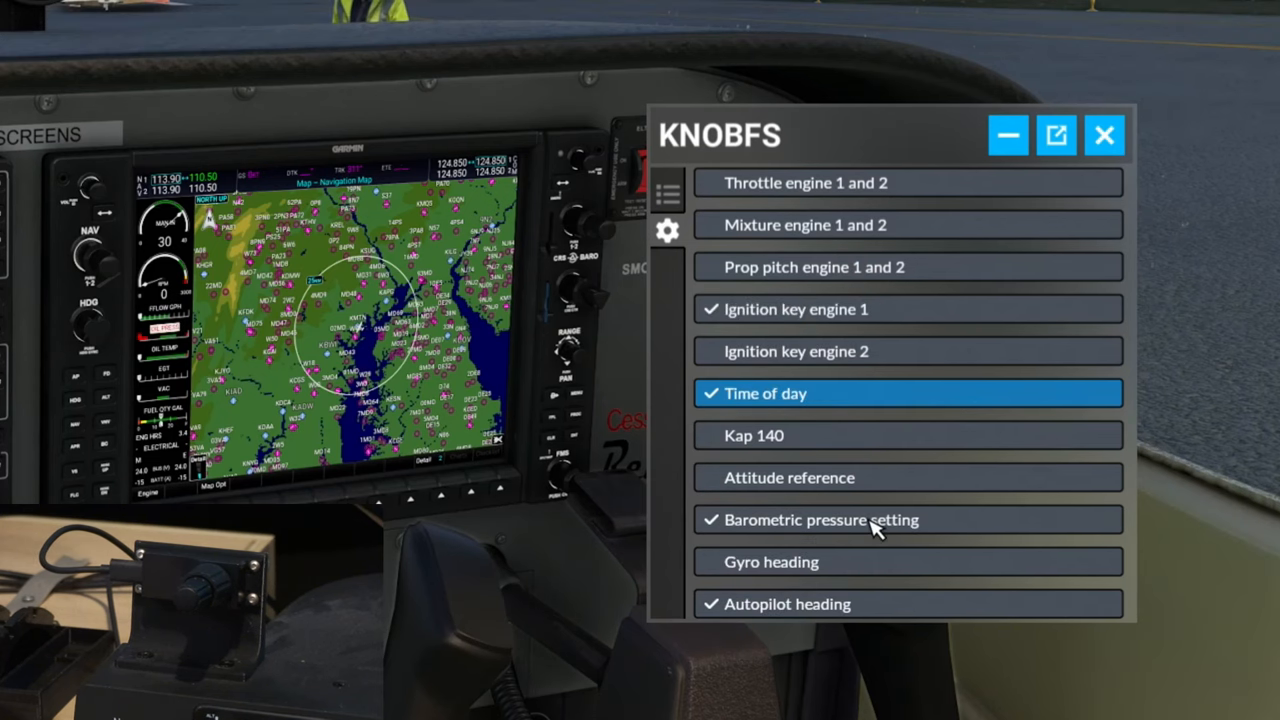
{"action": "scroll", "scroll_direction": "down", "scroll_amount": 3}
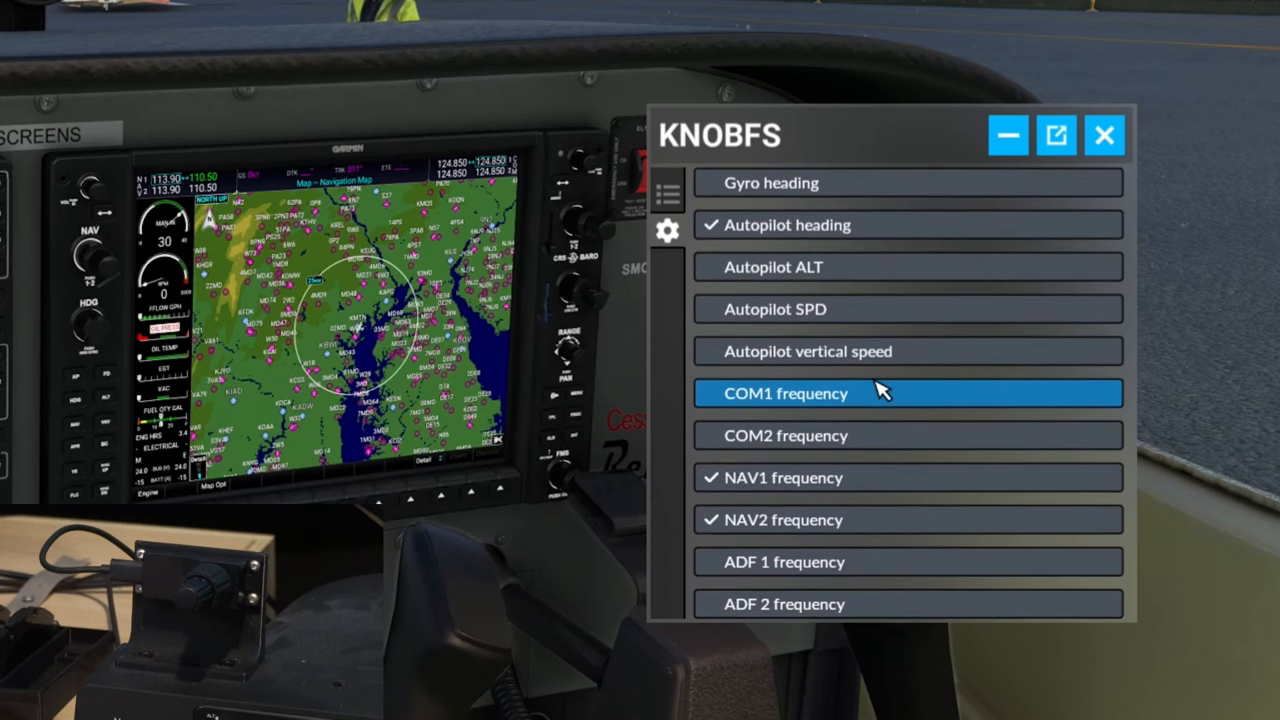
{"action": "mouse_move", "coordinate": [676, 204]}
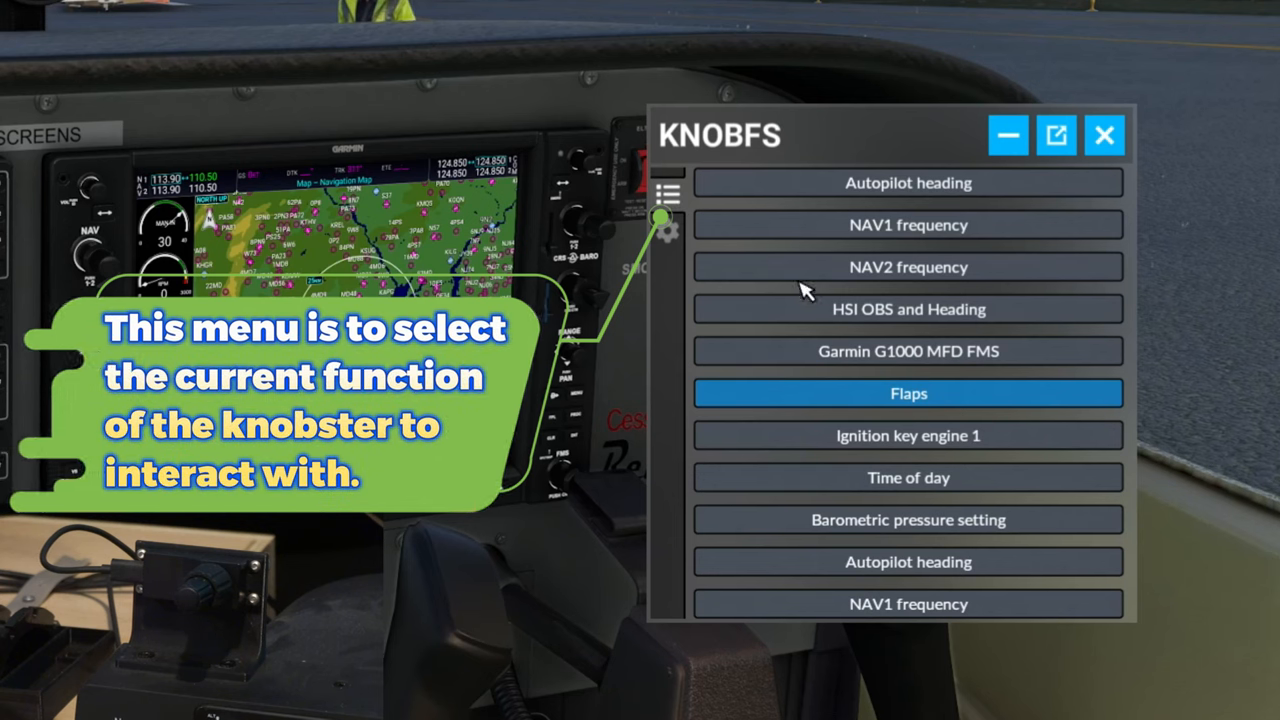
{"action": "mouse_move", "coordinate": [816, 258]}
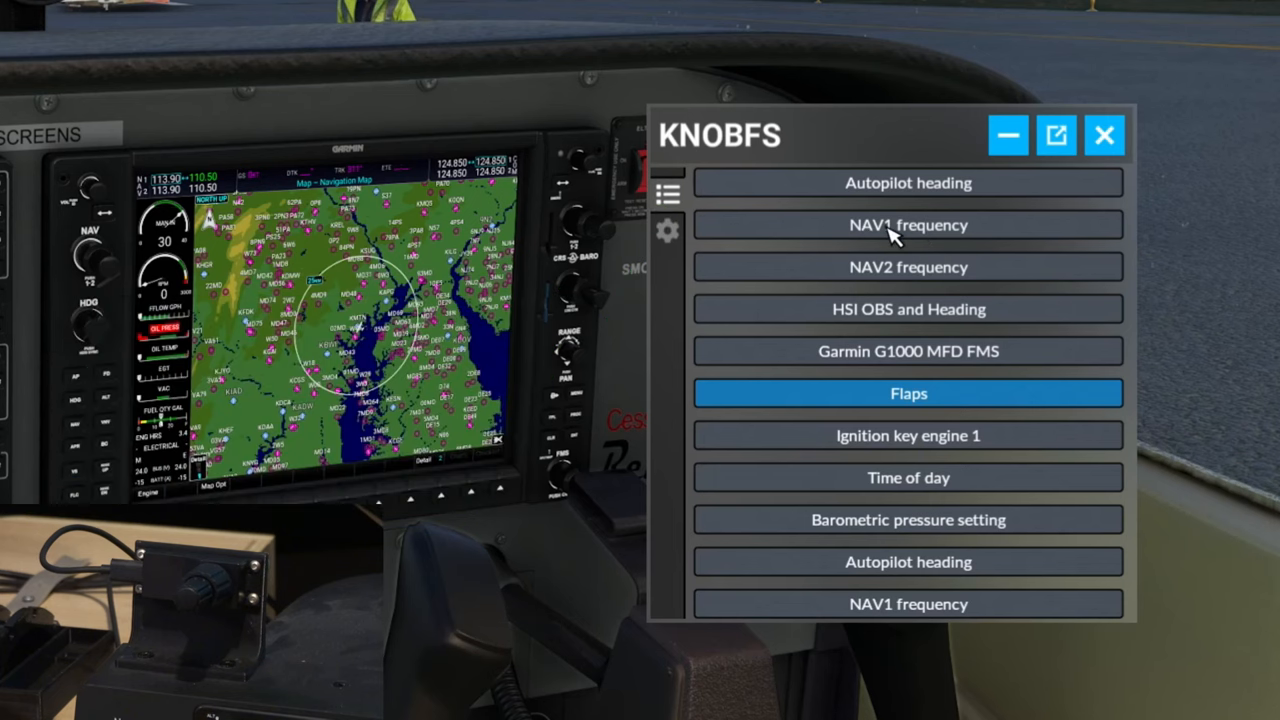
Enter knob function selection, turn to Flaps and lock it in as the active function.
{"action": "scroll", "scroll_direction": "down", "scroll_amount": 3}
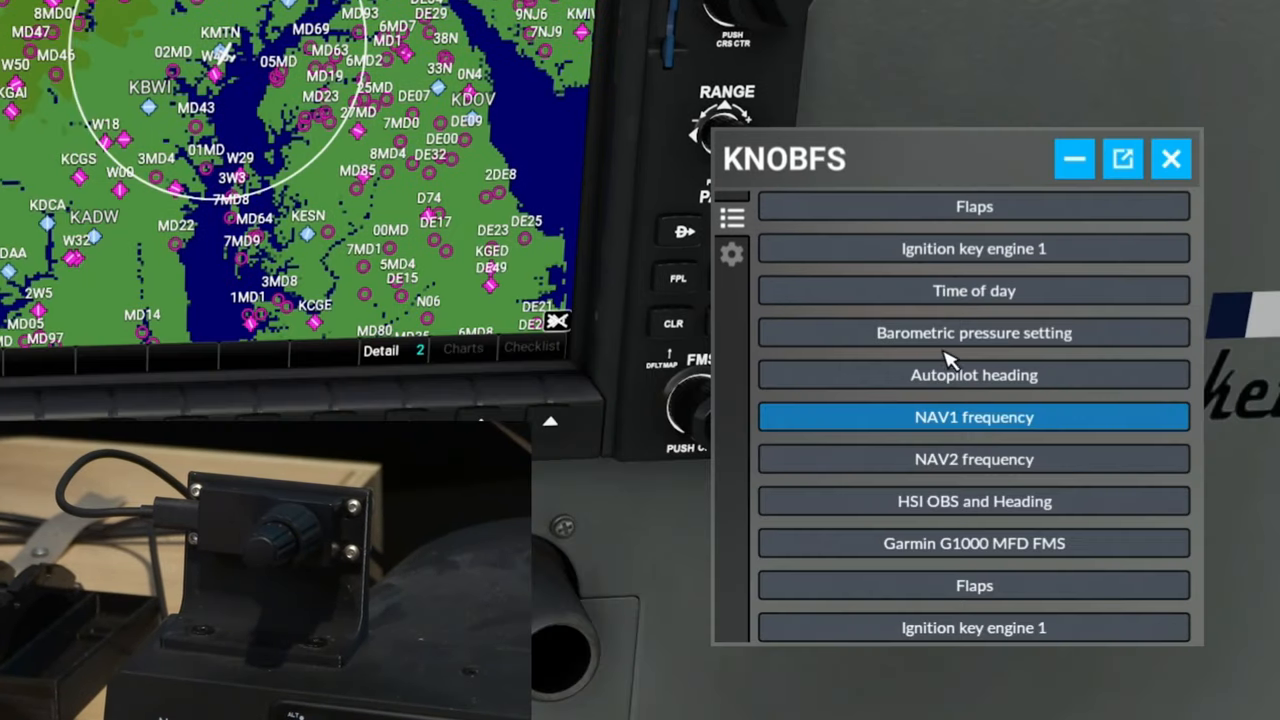
{"action": "mouse_move", "coordinate": [876, 380]}
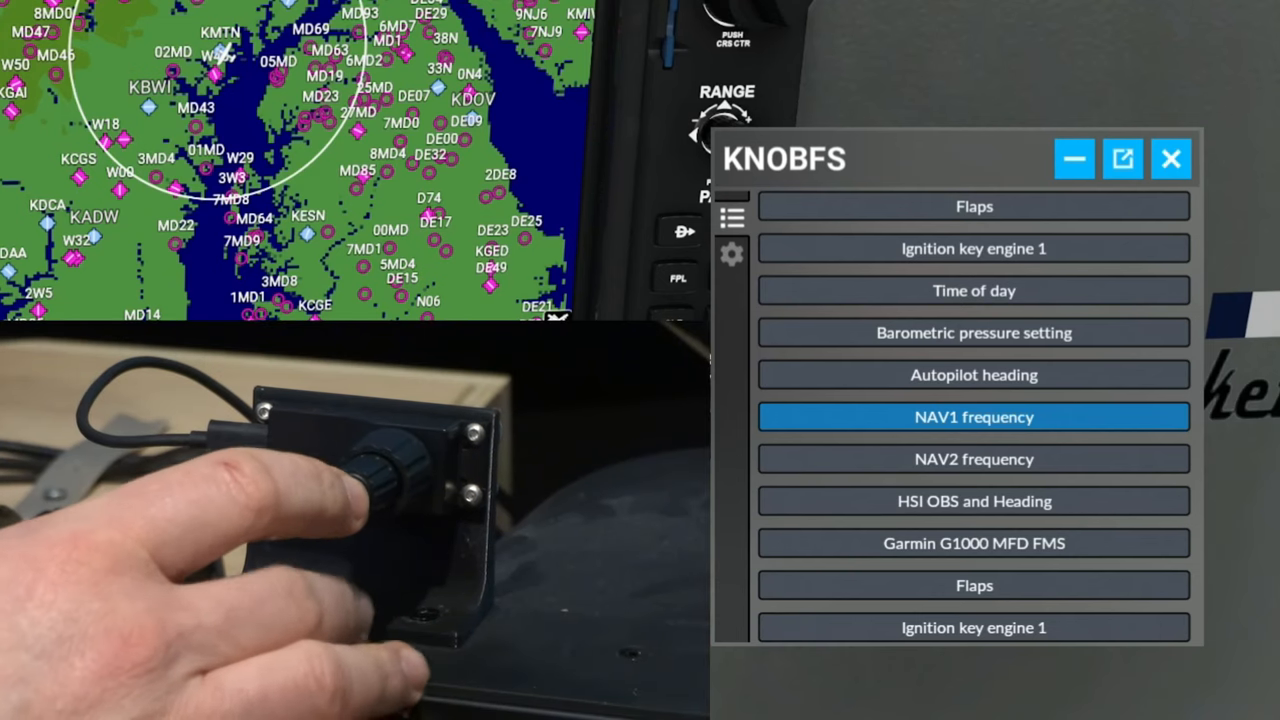
{"action": "left_click", "coordinate": [972, 418]}
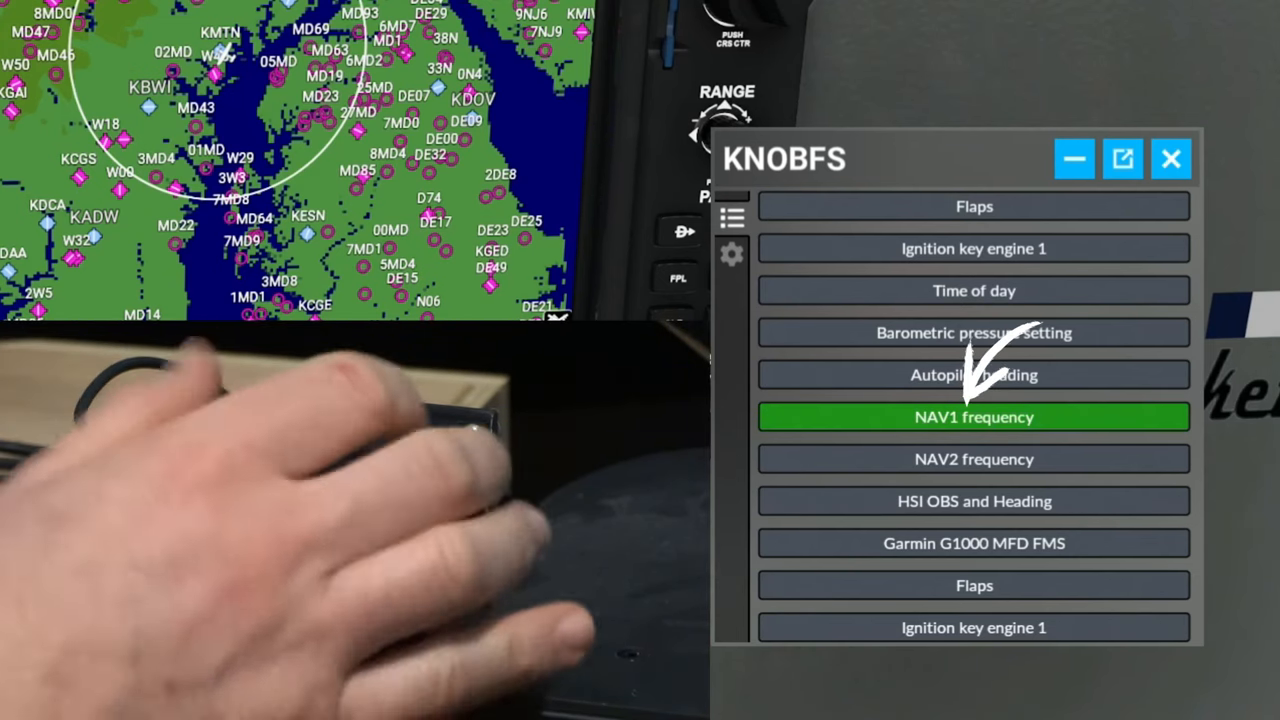
{"action": "scroll", "scroll_direction": "down", "scroll_amount": 3}
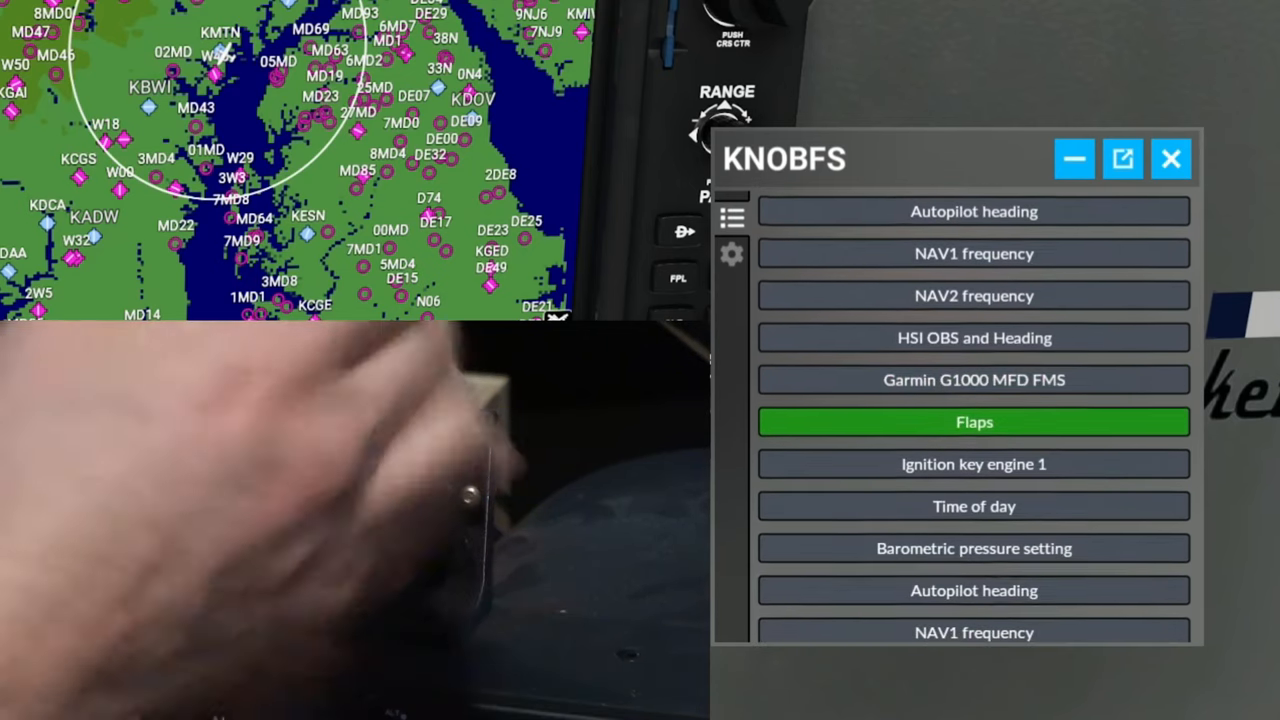
{"action": "left_click", "coordinate": [972, 420]}
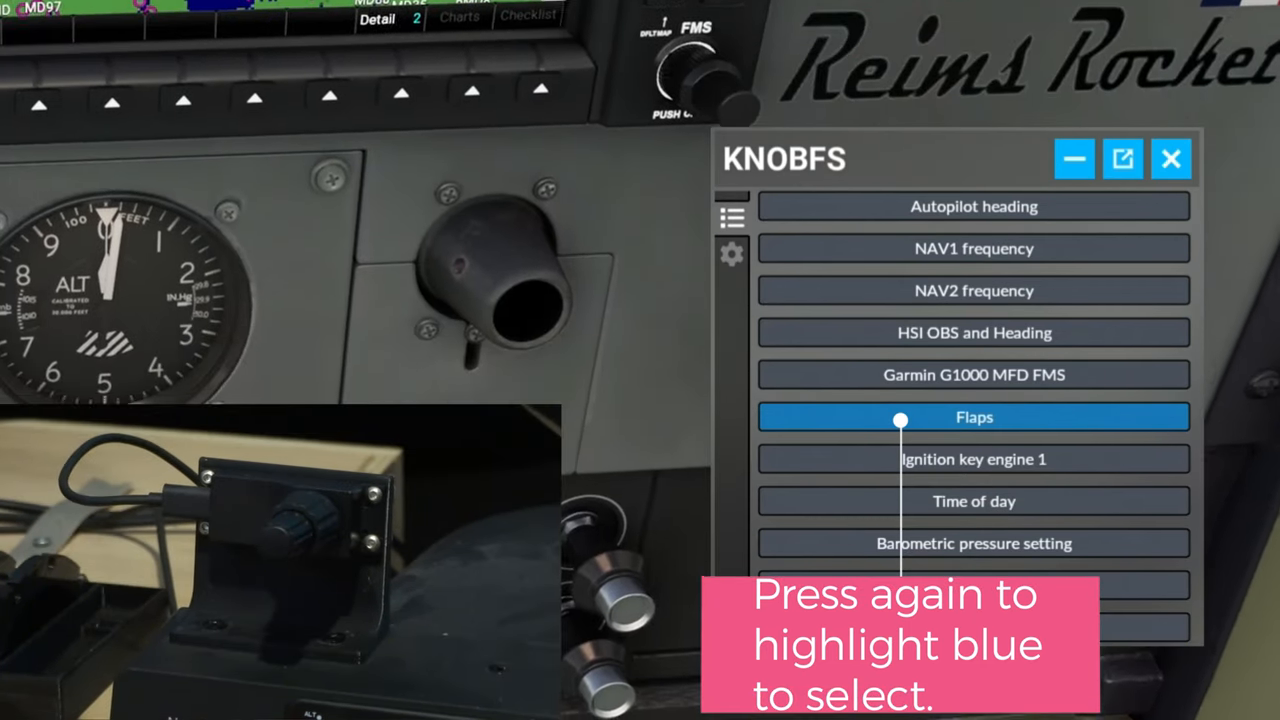
{"action": "left_click", "coordinate": [972, 418]}
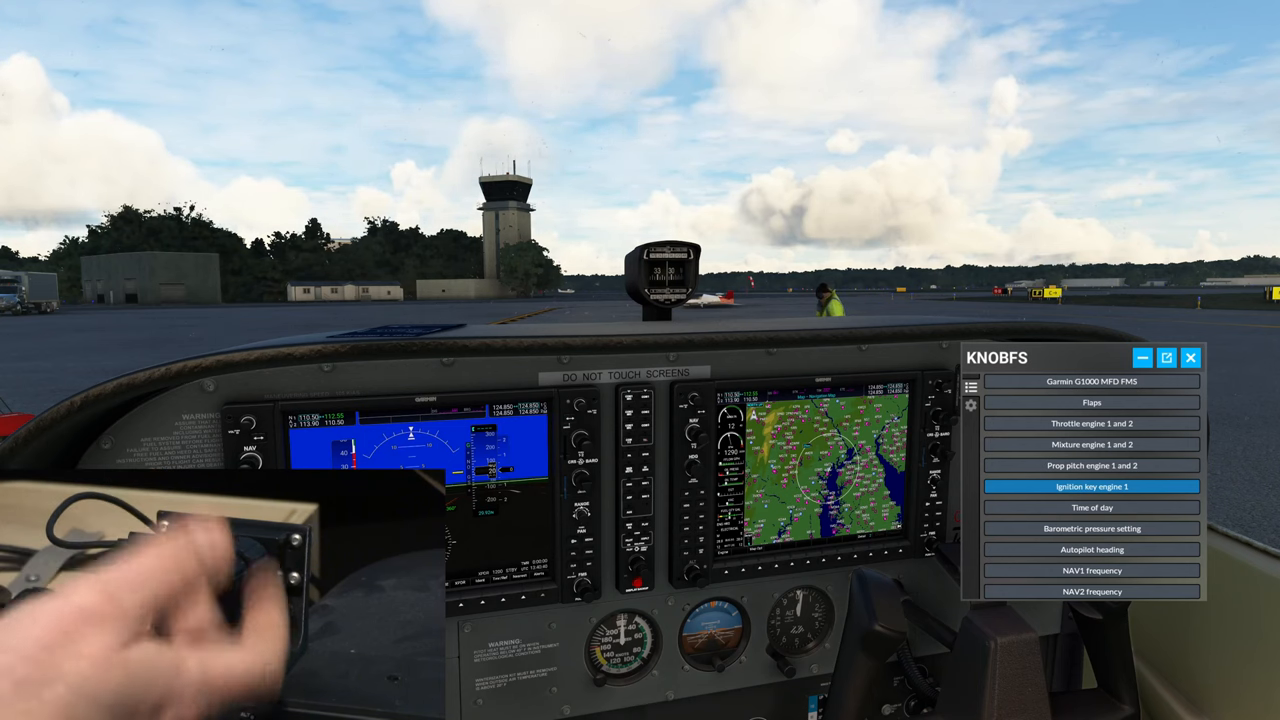
Switch KnobFS to its settings mode list to tick the throttle, mixture and prop pitch modes.
{"action": "left_click", "coordinate": [1092, 488]}
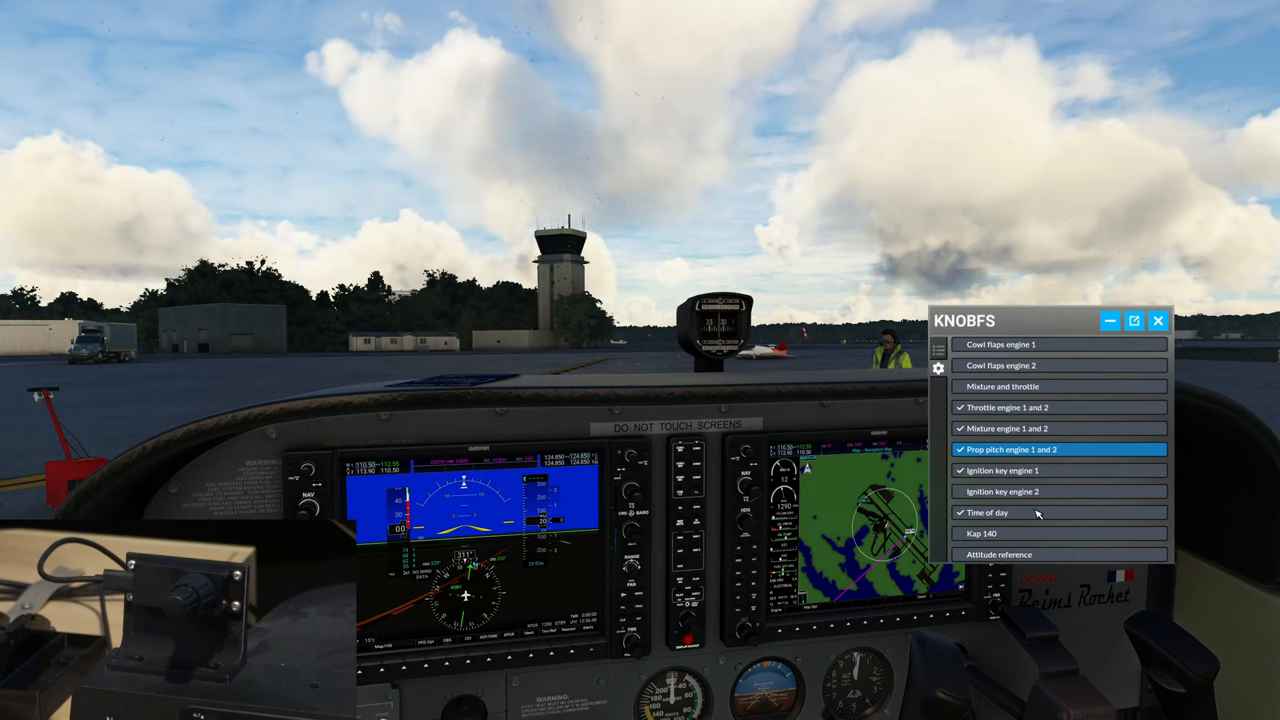
Scroll the KnobFS mode list back up to review the ticked functions.
{"action": "scroll", "scroll_direction": "up", "scroll_amount": 3}
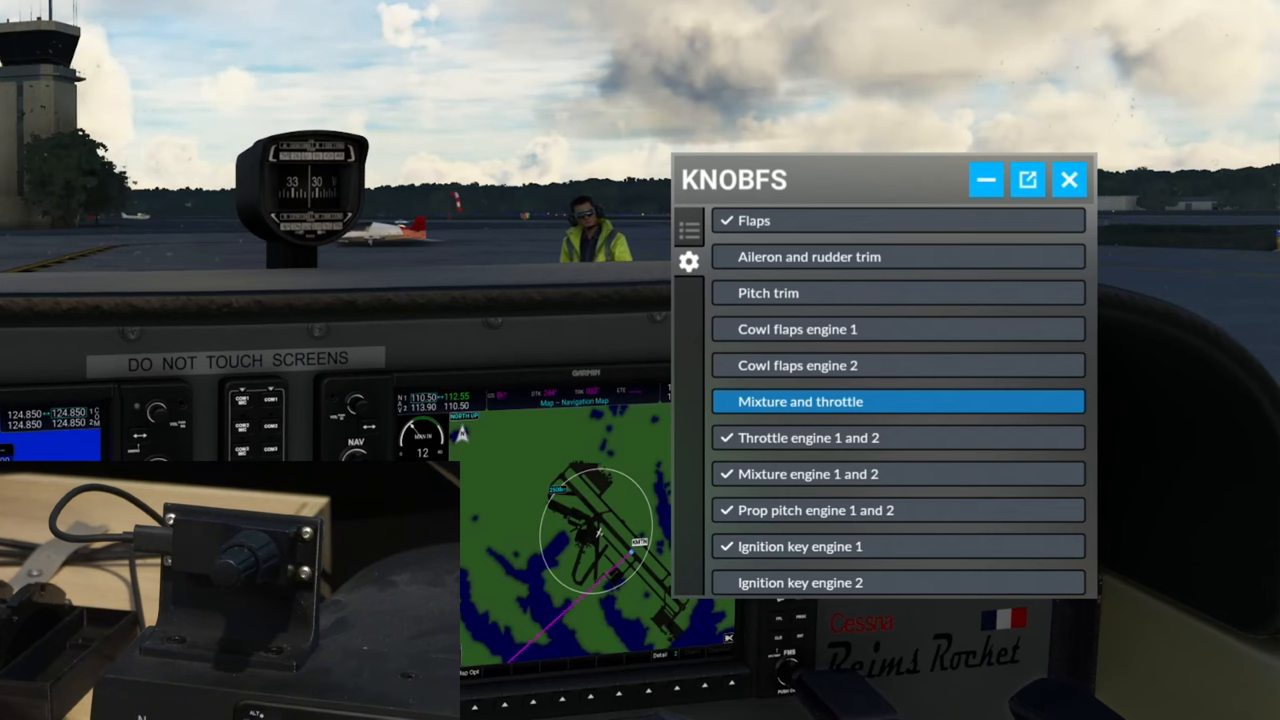
{"action": "mouse_move", "coordinate": [798, 308]}
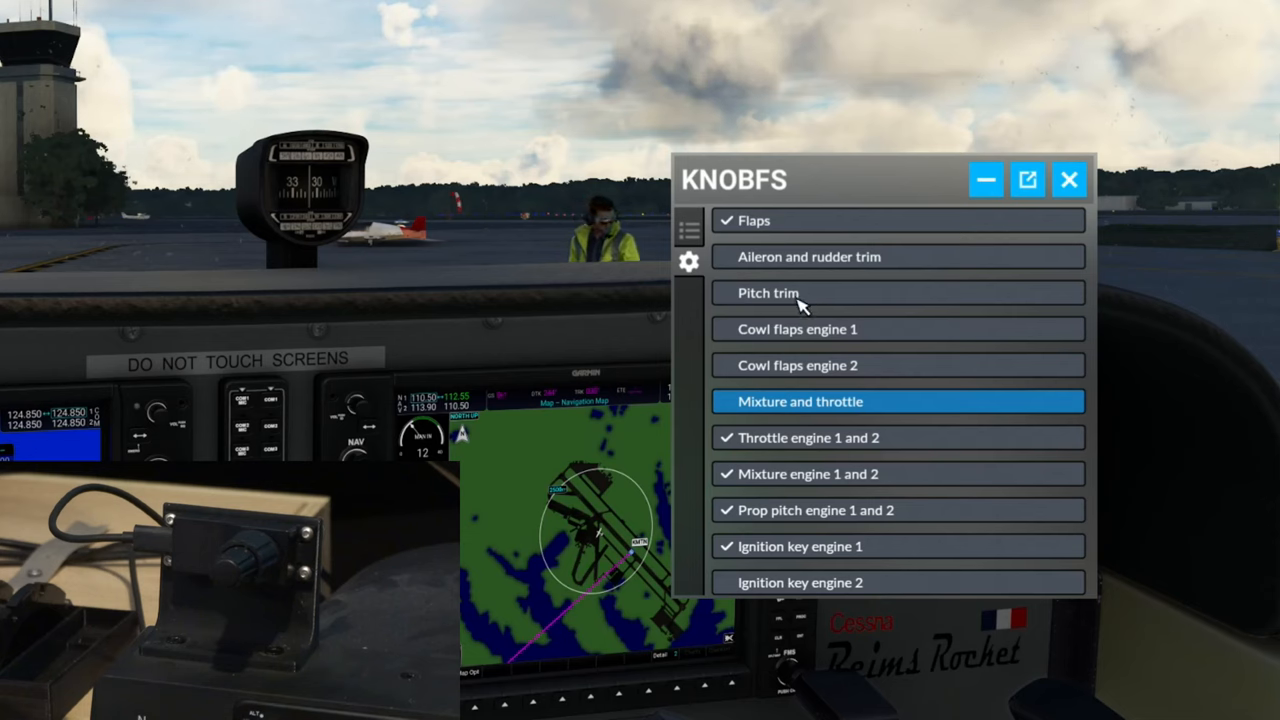
{"action": "mouse_move", "coordinate": [816, 344]}
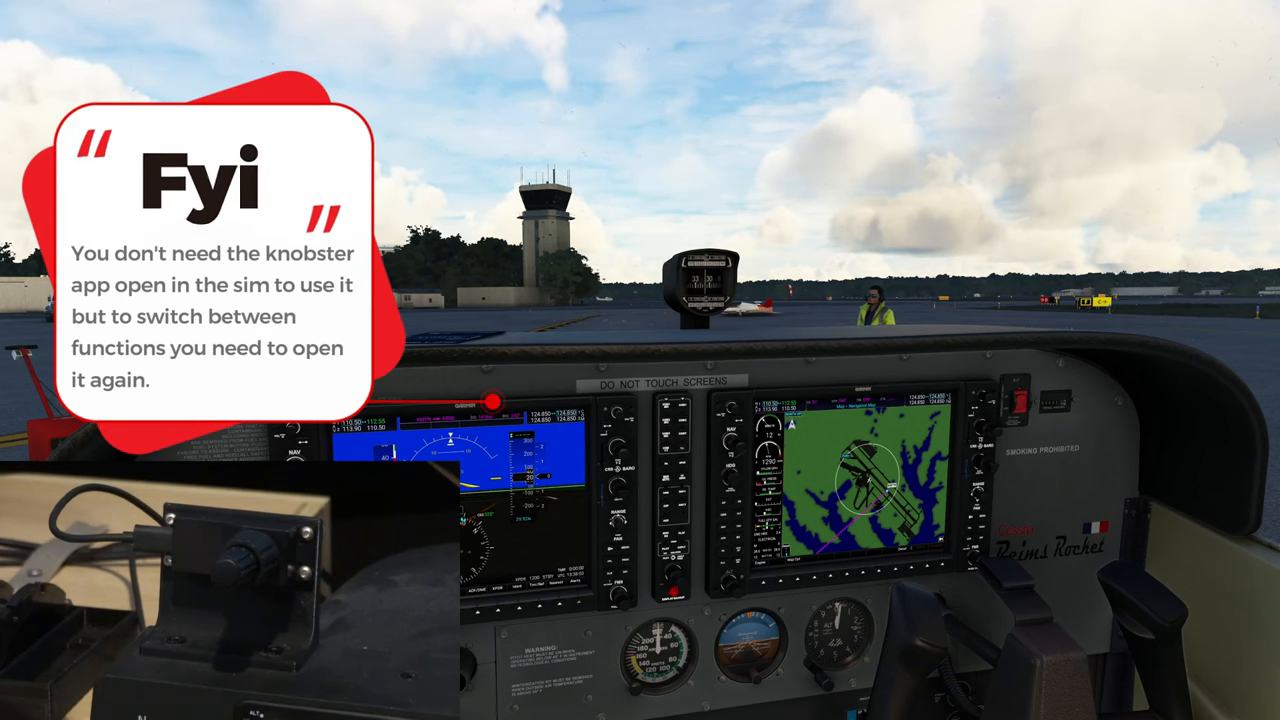
{"action": "mouse_move", "coordinate": [638, 32]}
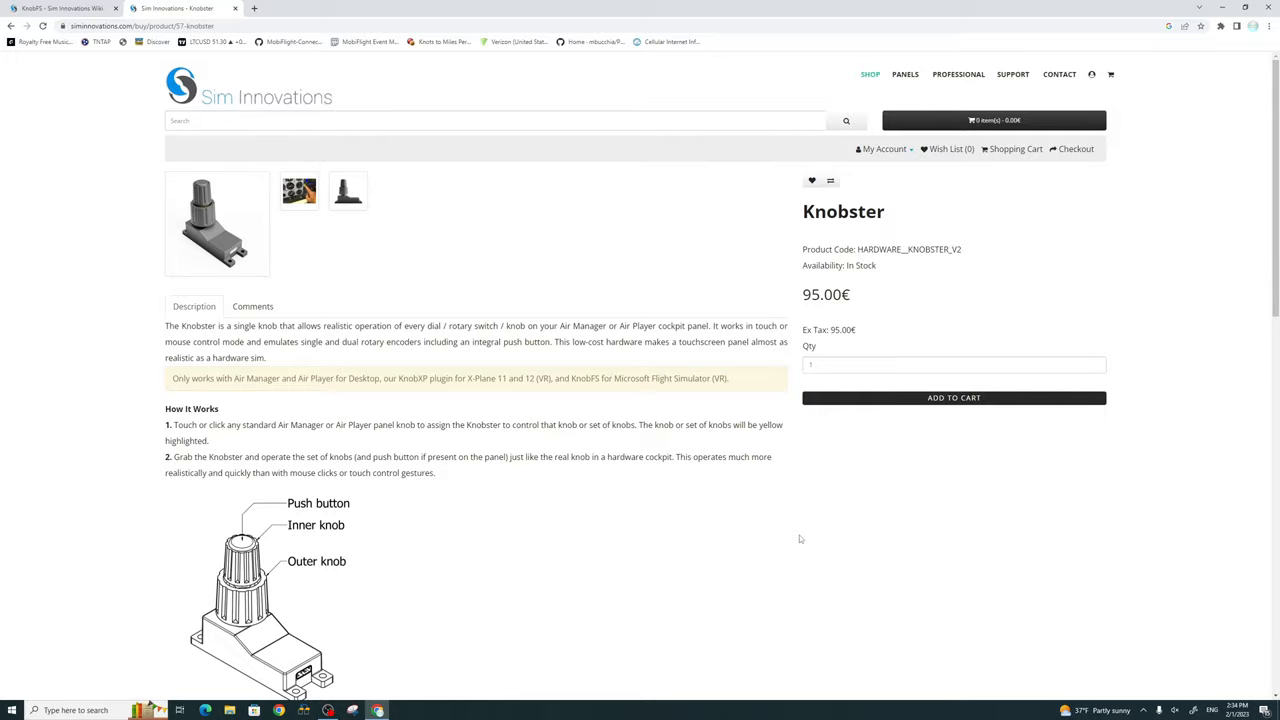
Show the KnobFS wiki's Advanced usage JSON examples for custom modes, enlarged for reading.
{"action": "left_click", "coordinate": [60, 8]}
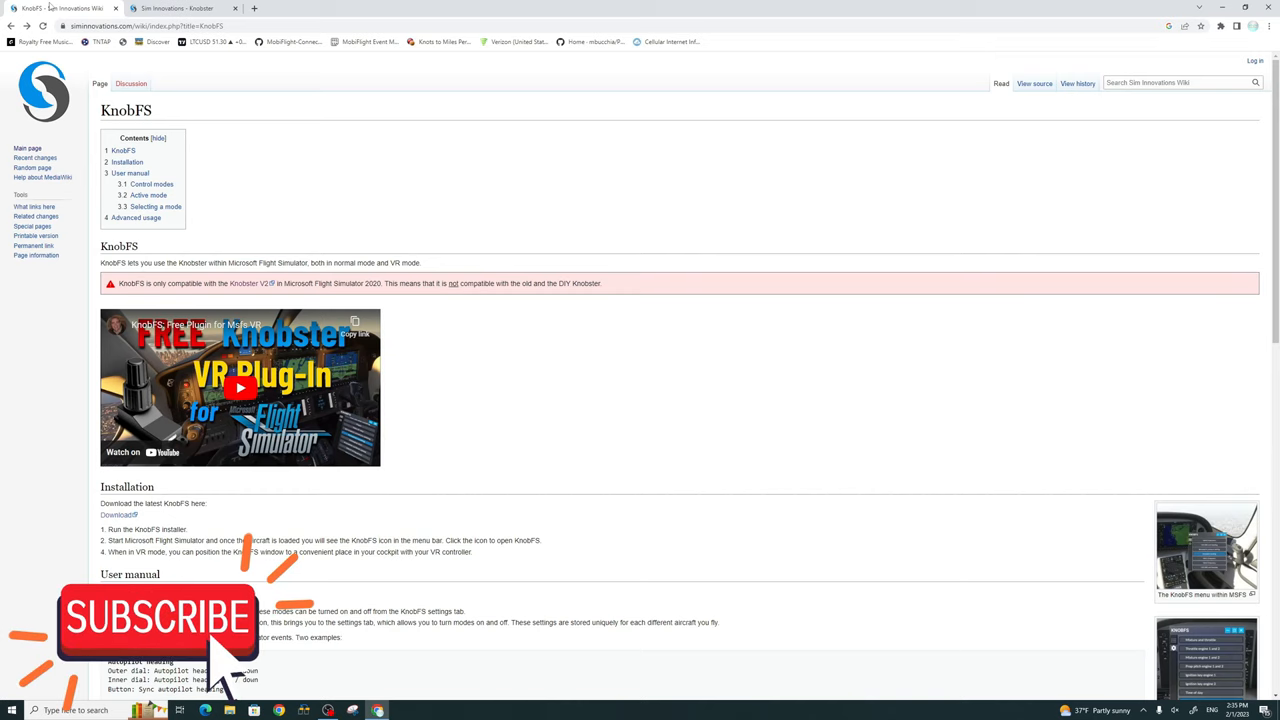
{"action": "scroll", "scroll_direction": "down", "scroll_amount": 3}
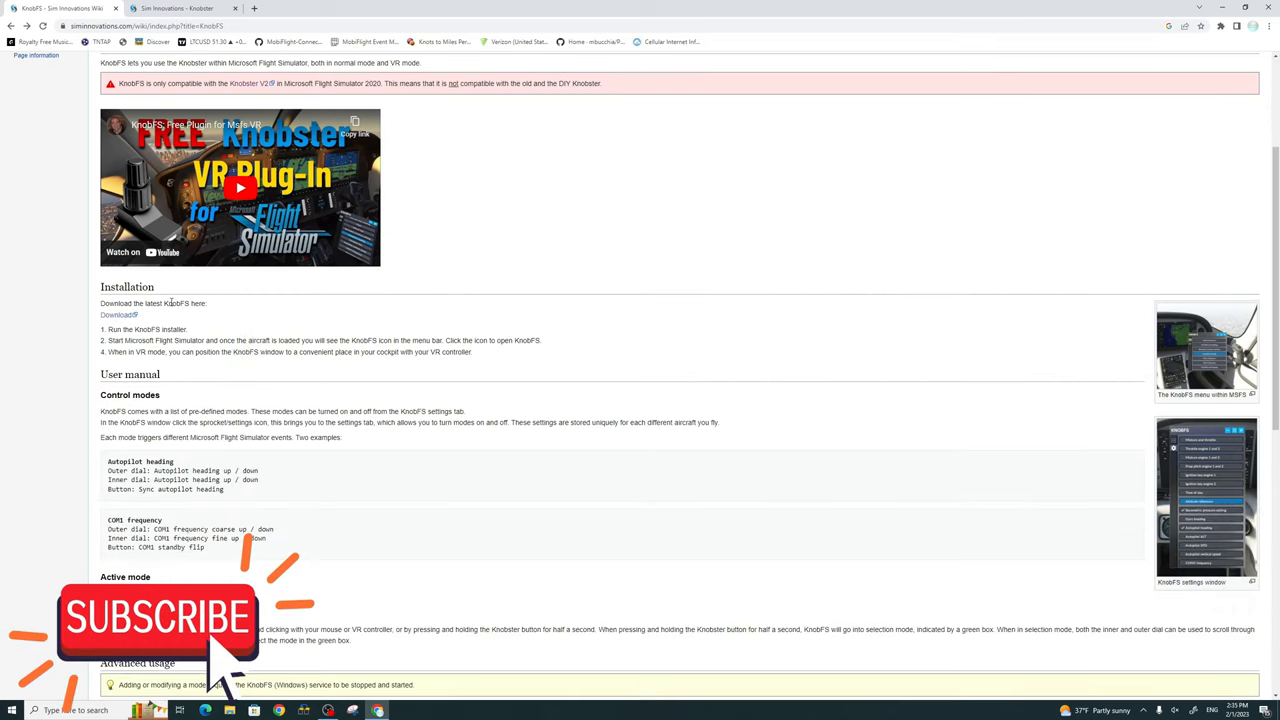
{"action": "key", "text": "ctrl+plus"}
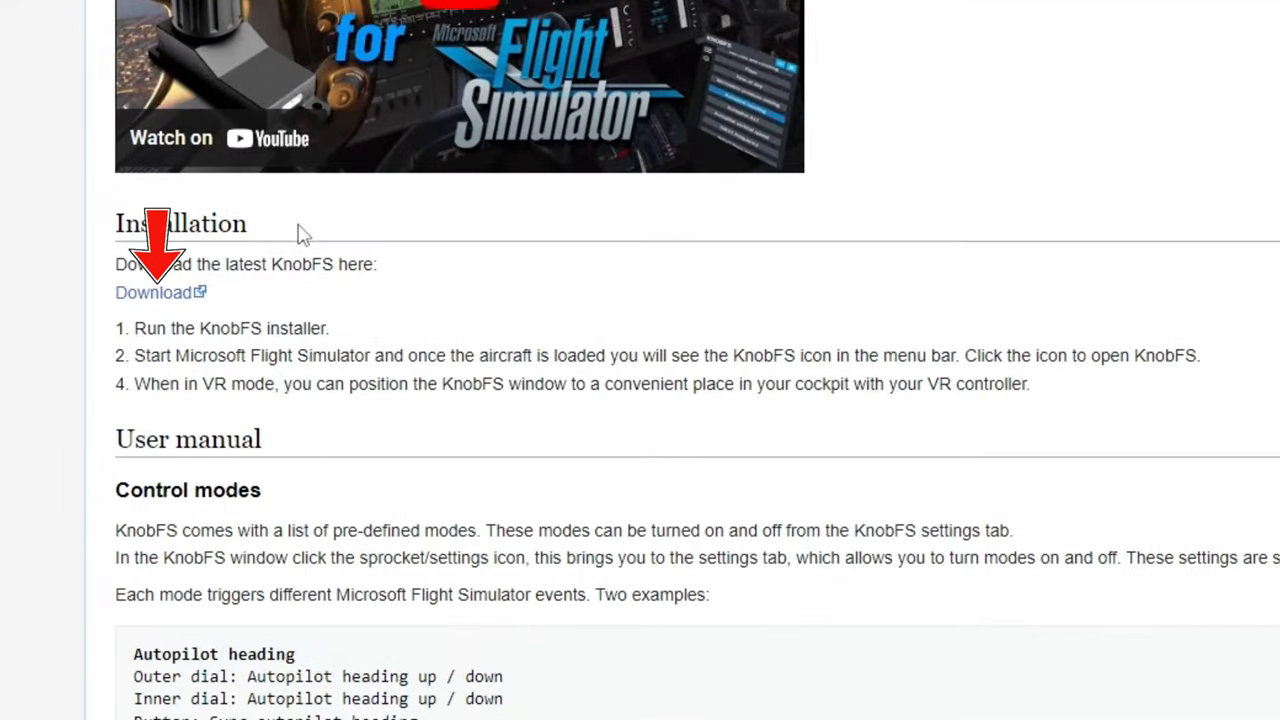
{"action": "scroll", "scroll_direction": "down", "scroll_amount": 3}
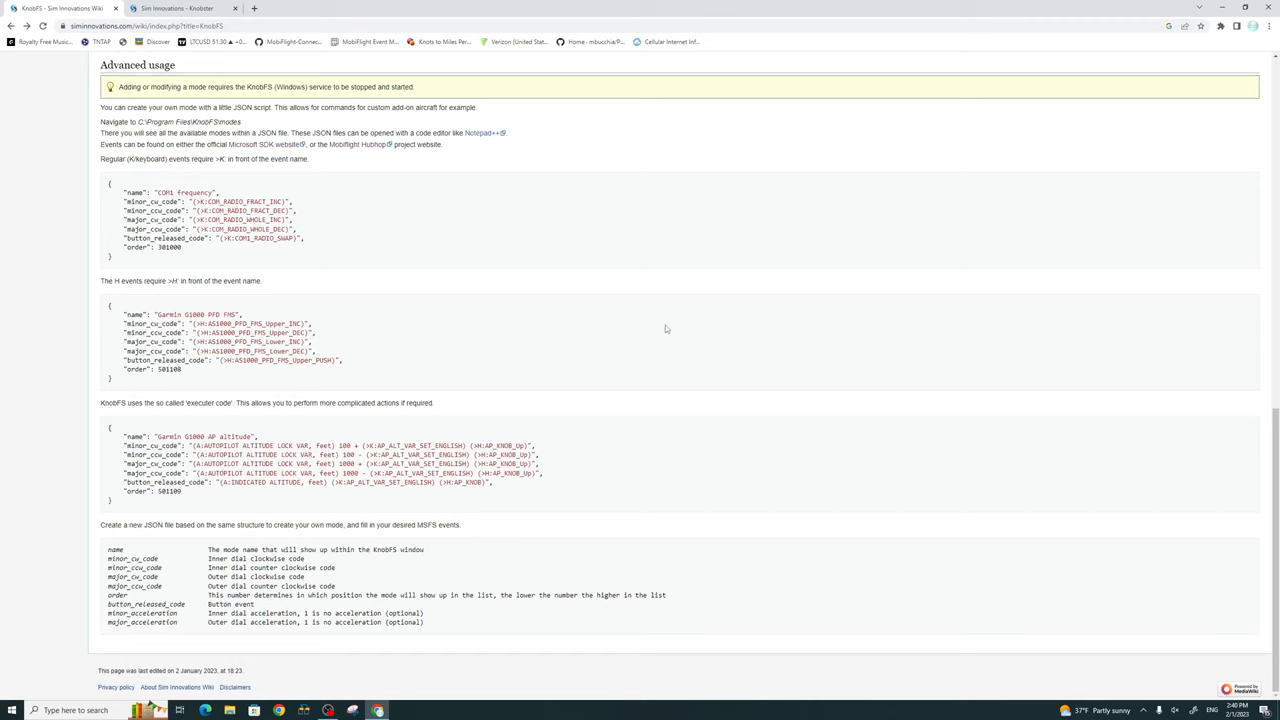
{"action": "mouse_move", "coordinate": [408, 252]}
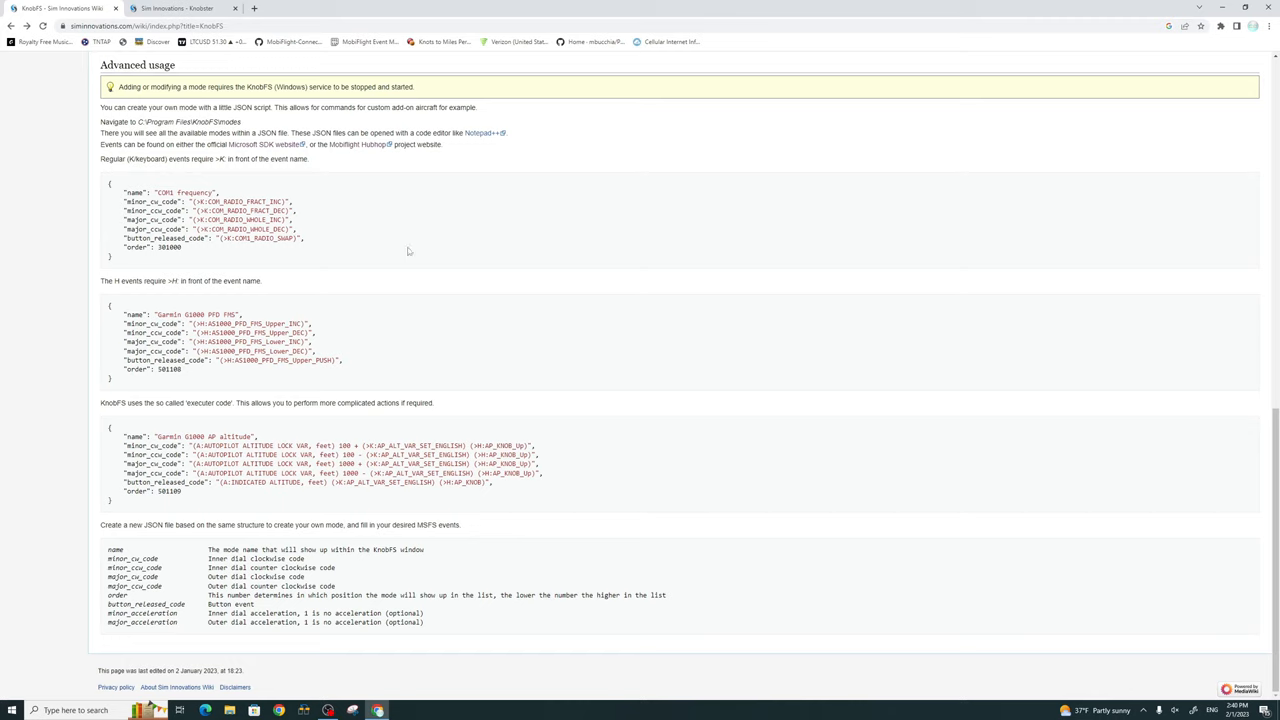
{"action": "mouse_move", "coordinate": [296, 210]}
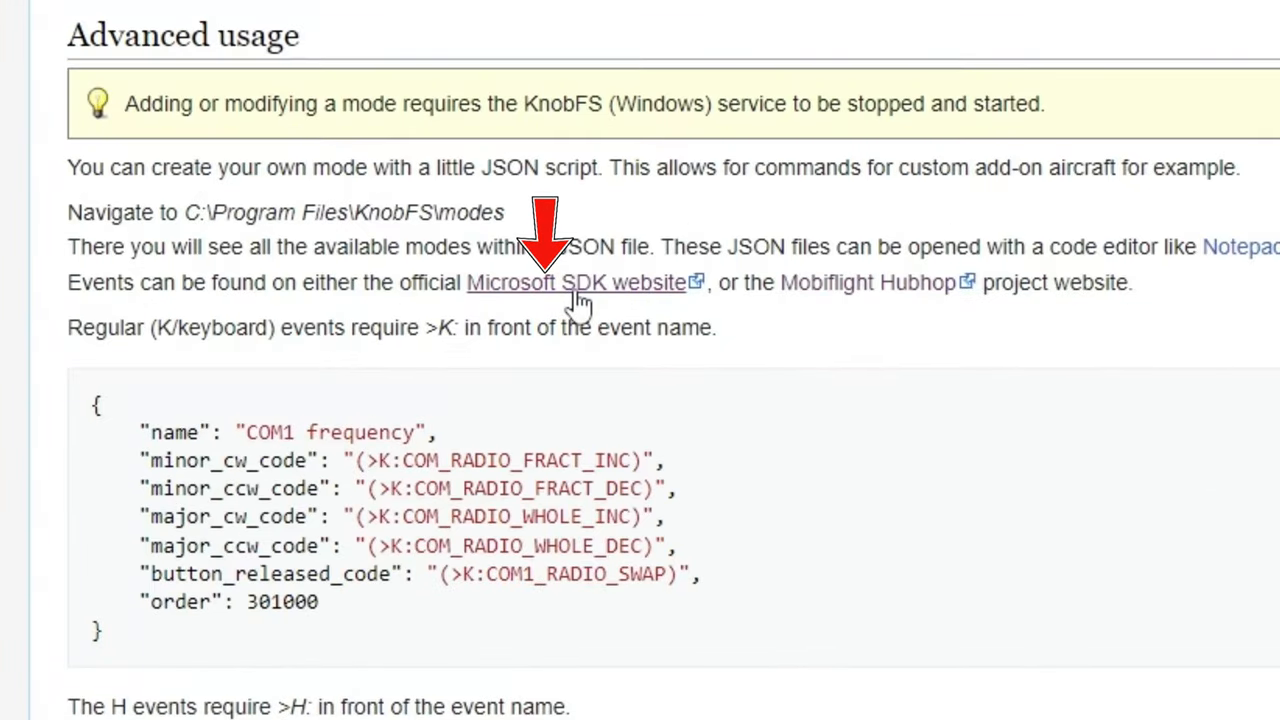
{"action": "mouse_move", "coordinate": [880, 296]}
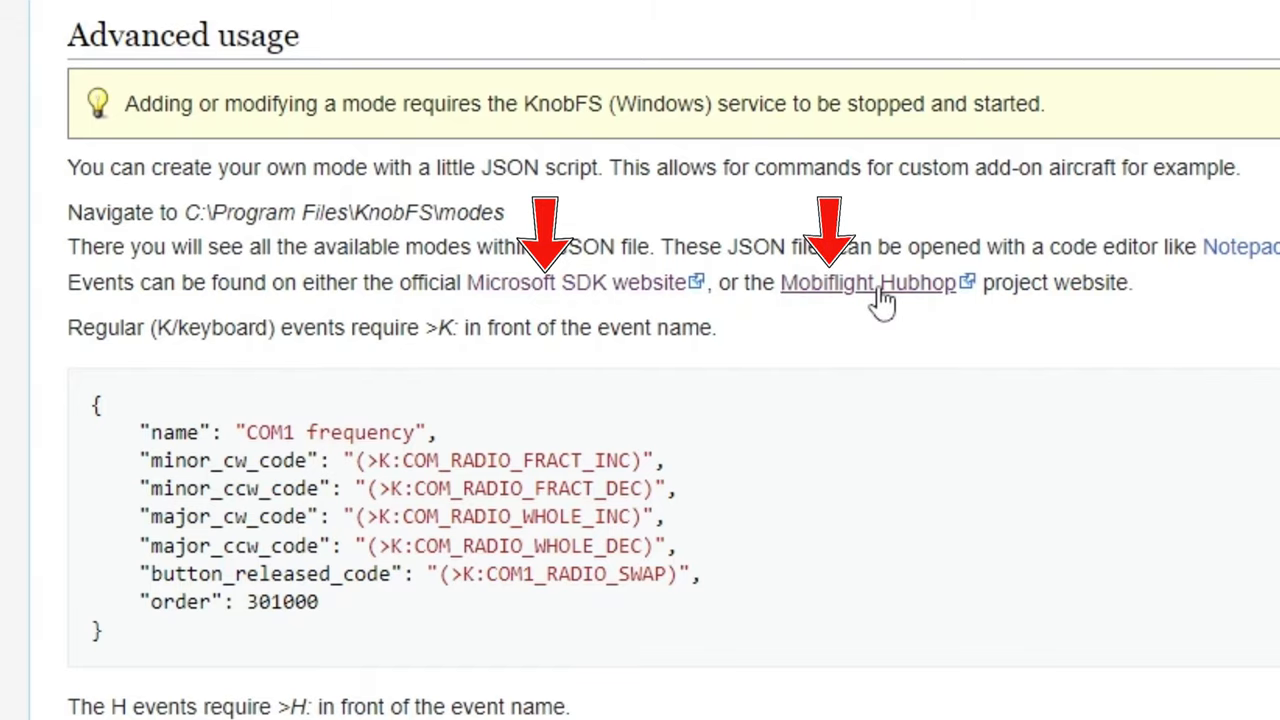
On MobiFlight HubHop, expand the KAP140_Knob_Outer_INC preset and select its code.
{"action": "left_click", "coordinate": [864, 282]}
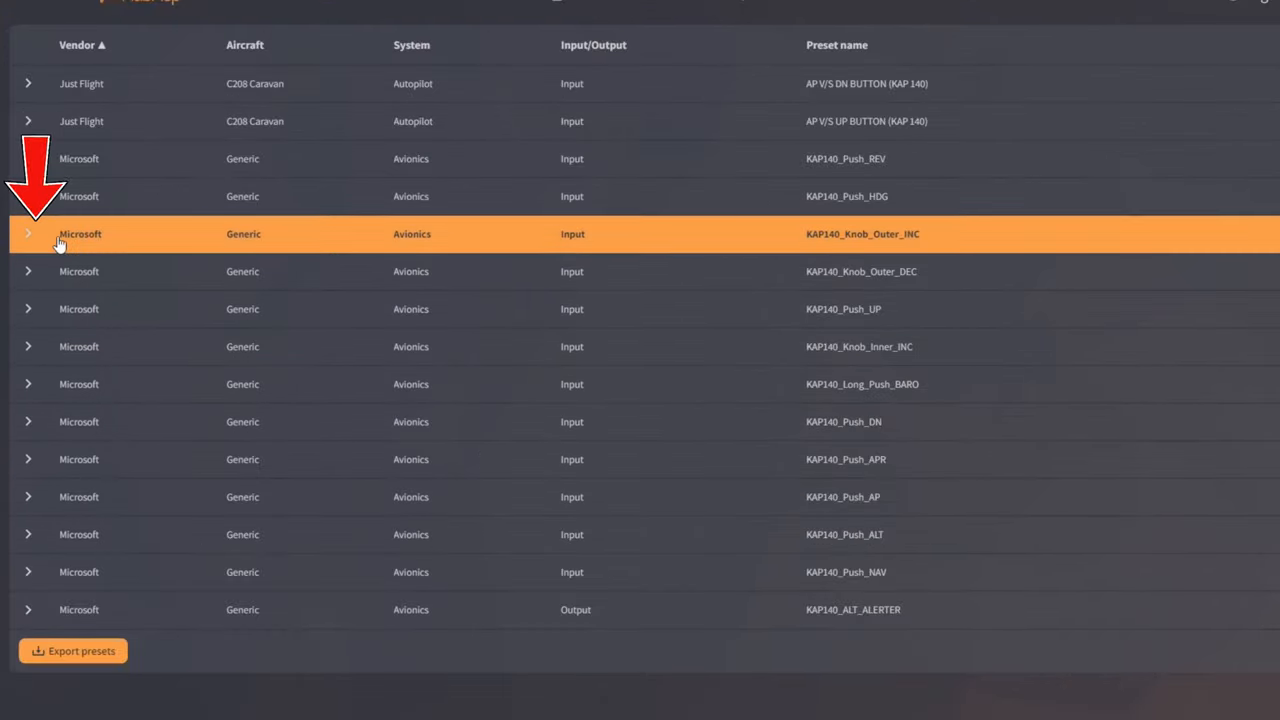
{"action": "left_click", "coordinate": [28, 232]}
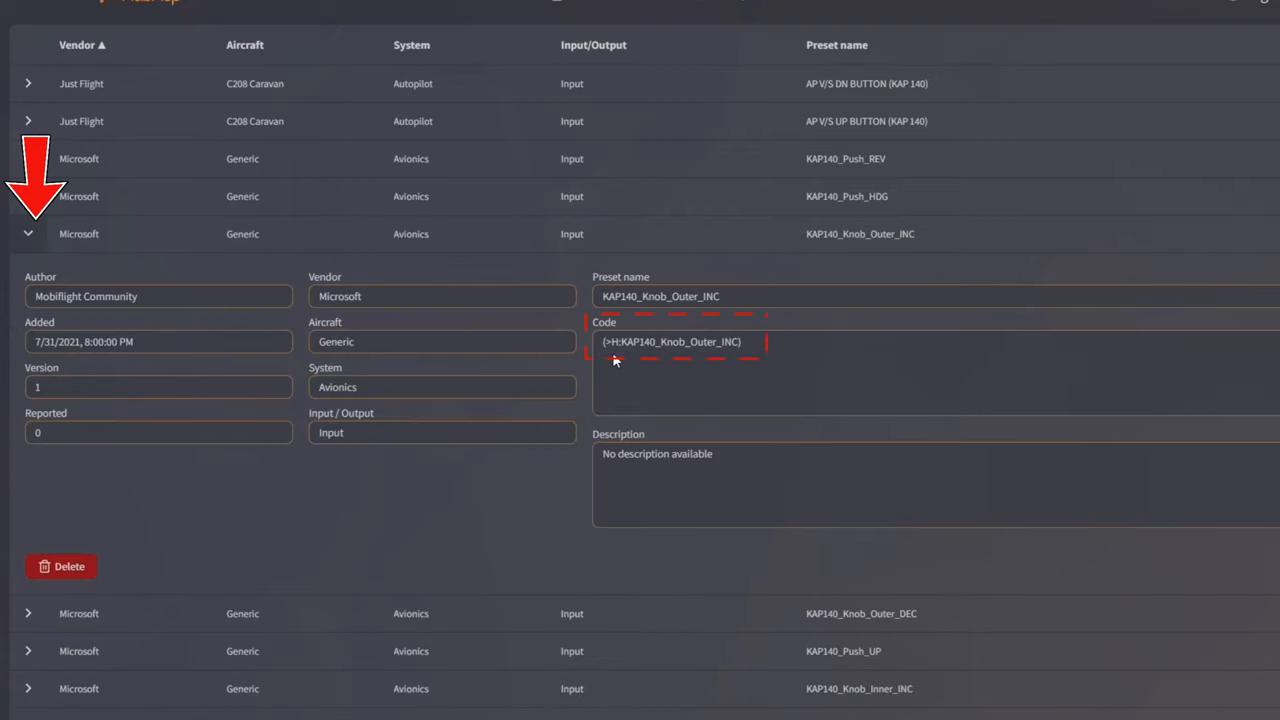
{"action": "triple_click", "coordinate": [680, 340]}
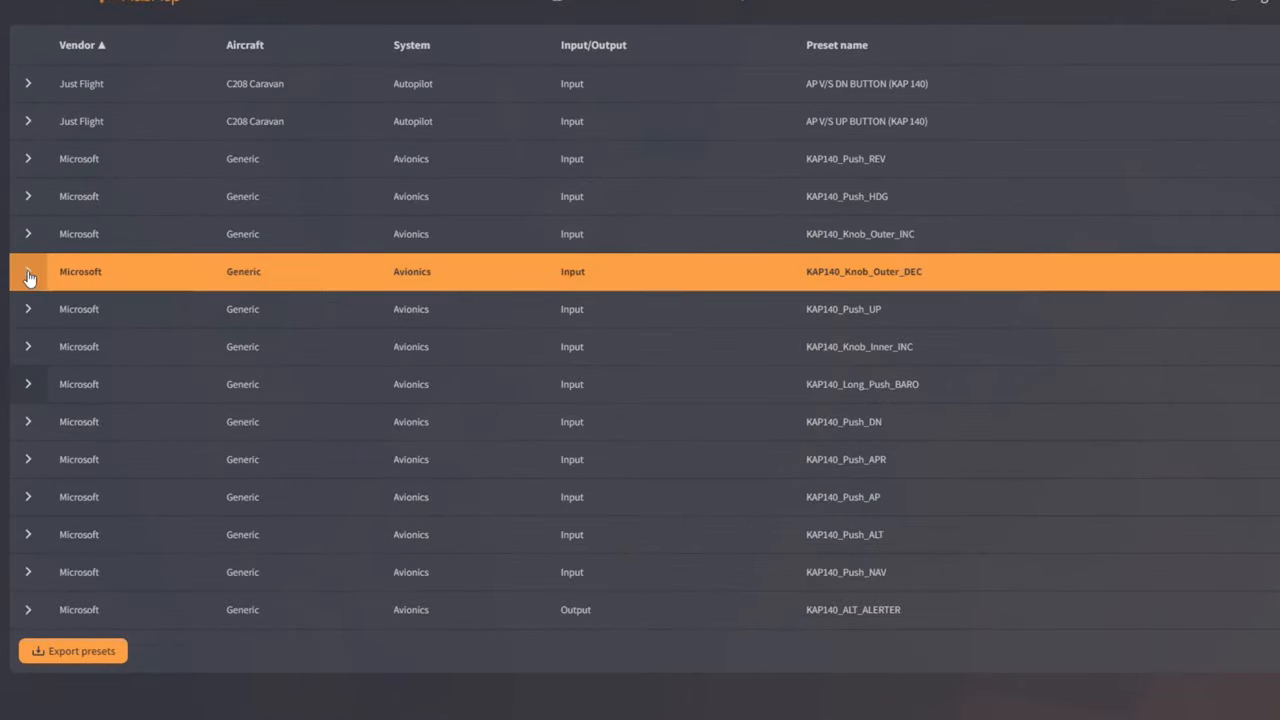
Expand the KAP140_Knob_Outer_DEC and KAP140_Knob_Inner_INC presets to view their codes.
{"action": "left_click", "coordinate": [28, 272]}
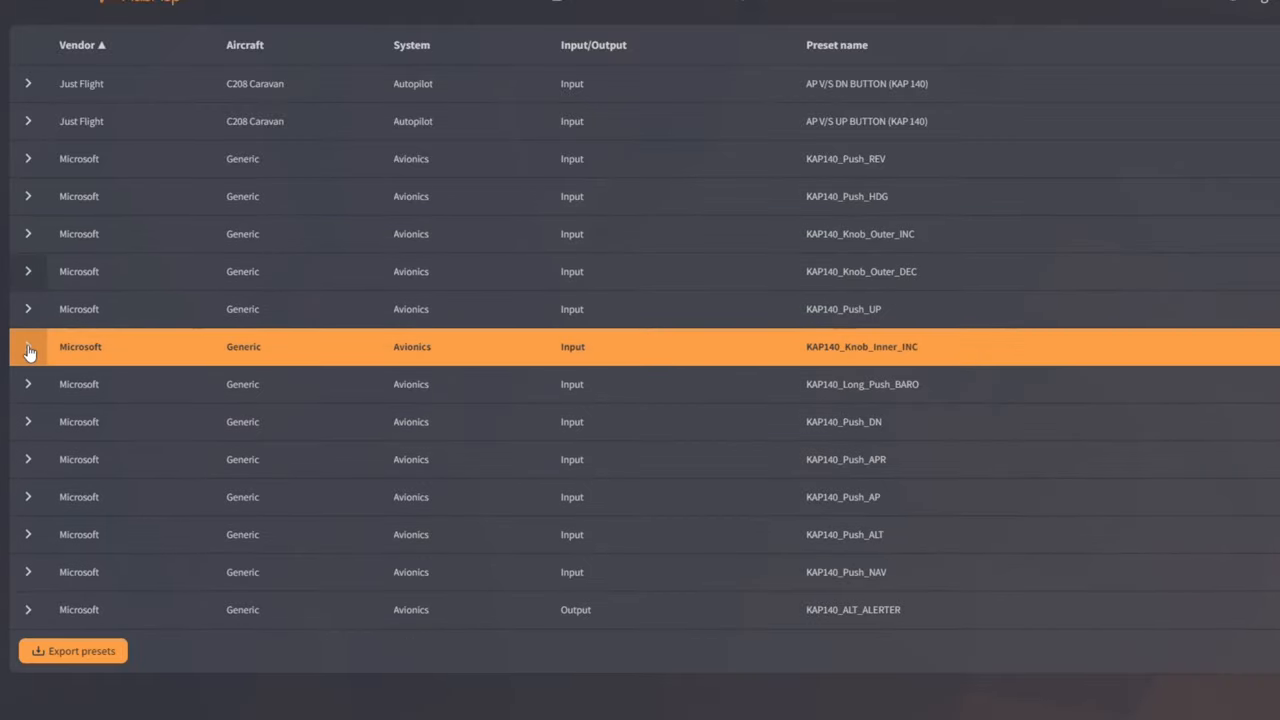
{"action": "left_click", "coordinate": [596, 384]}
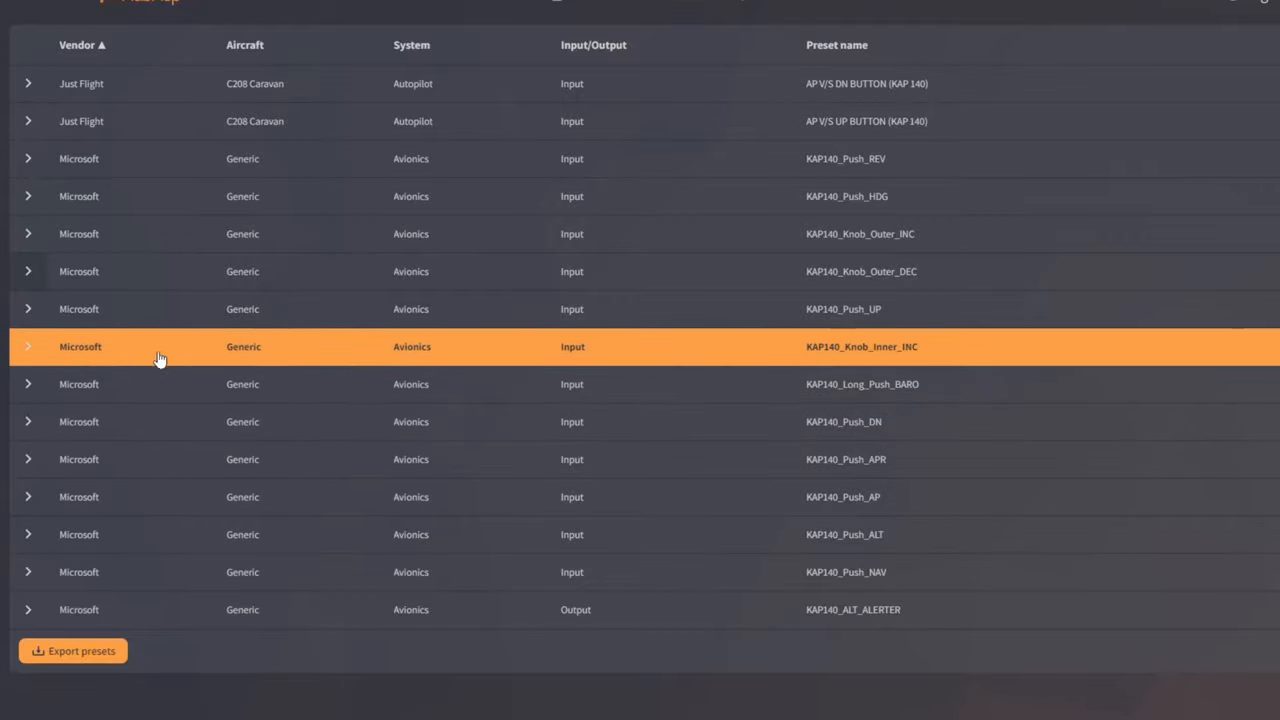
{"action": "left_click", "coordinate": [28, 384]}
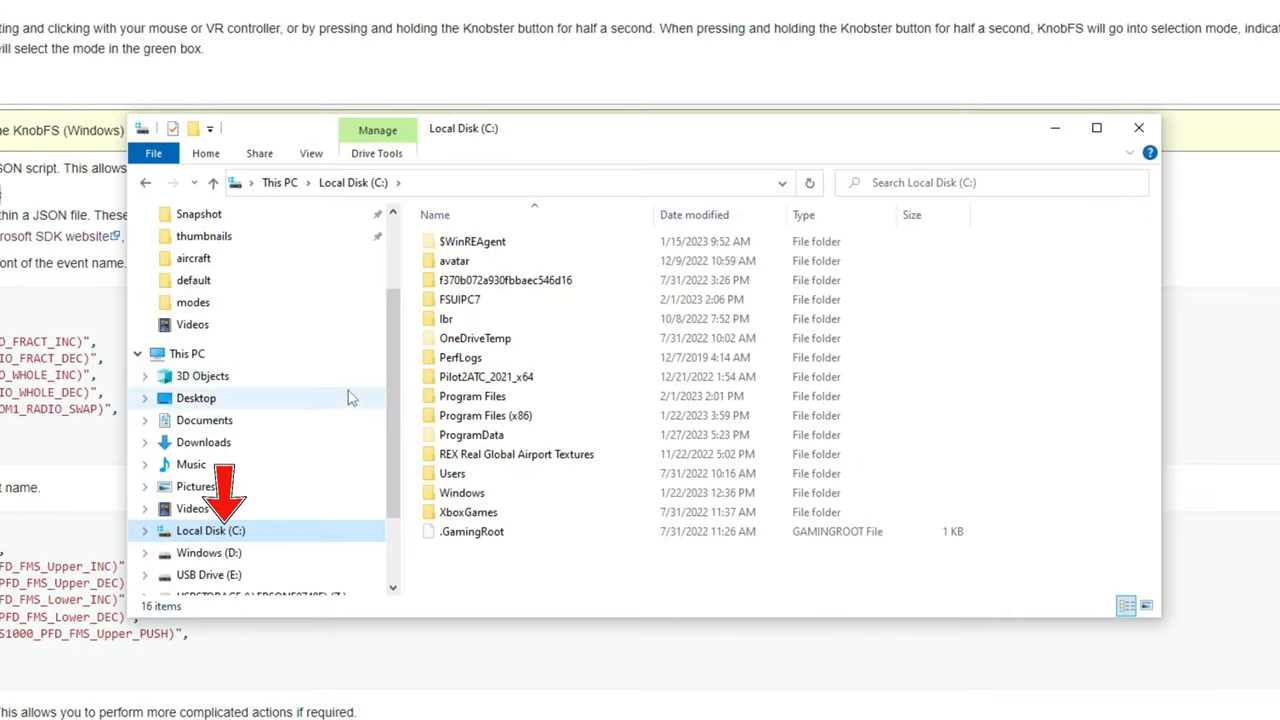
Navigate from Local Disk (C:) into Program Files > KnobFS > modes.
{"action": "double_click", "coordinate": [472, 396]}
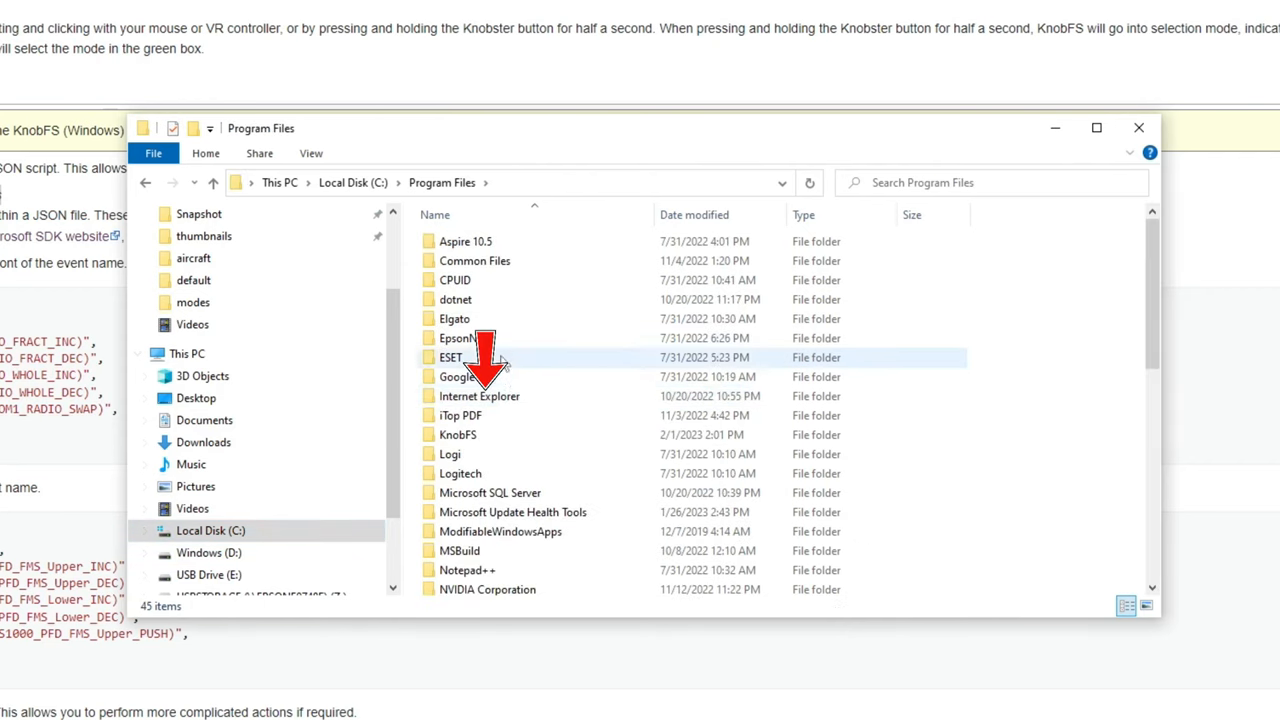
{"action": "double_click", "coordinate": [456, 434]}
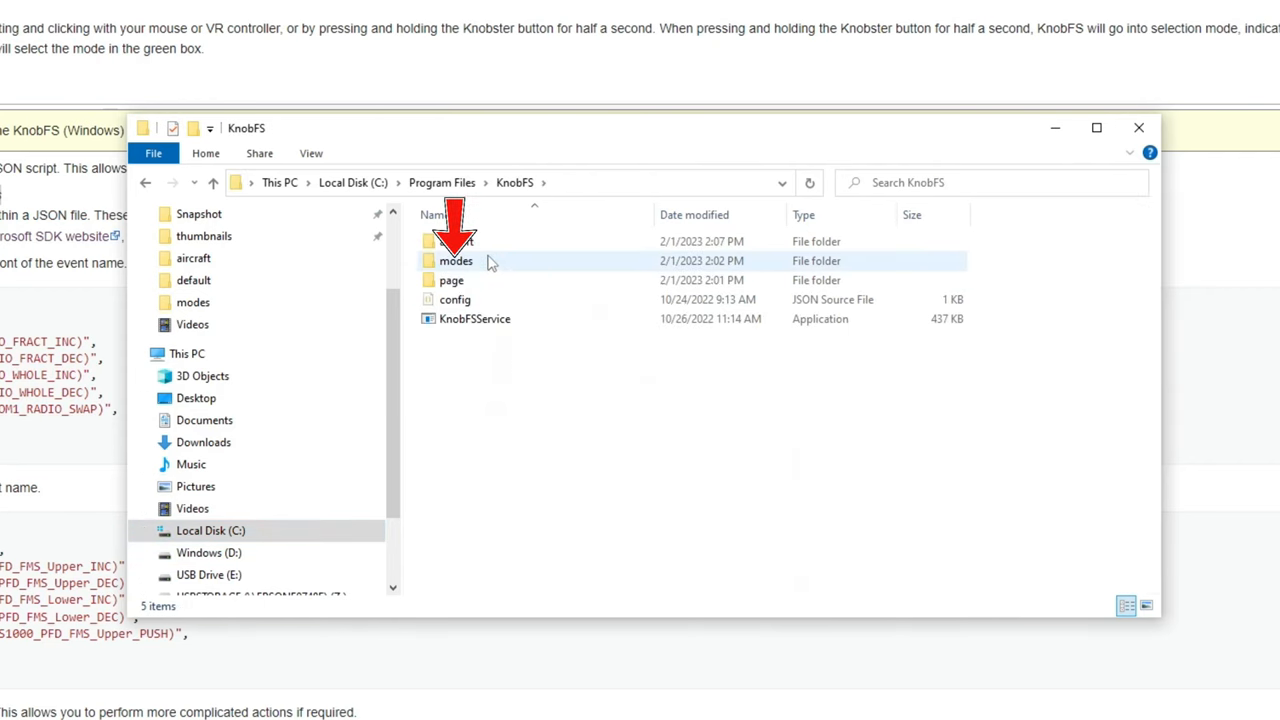
{"action": "double_click", "coordinate": [456, 260]}
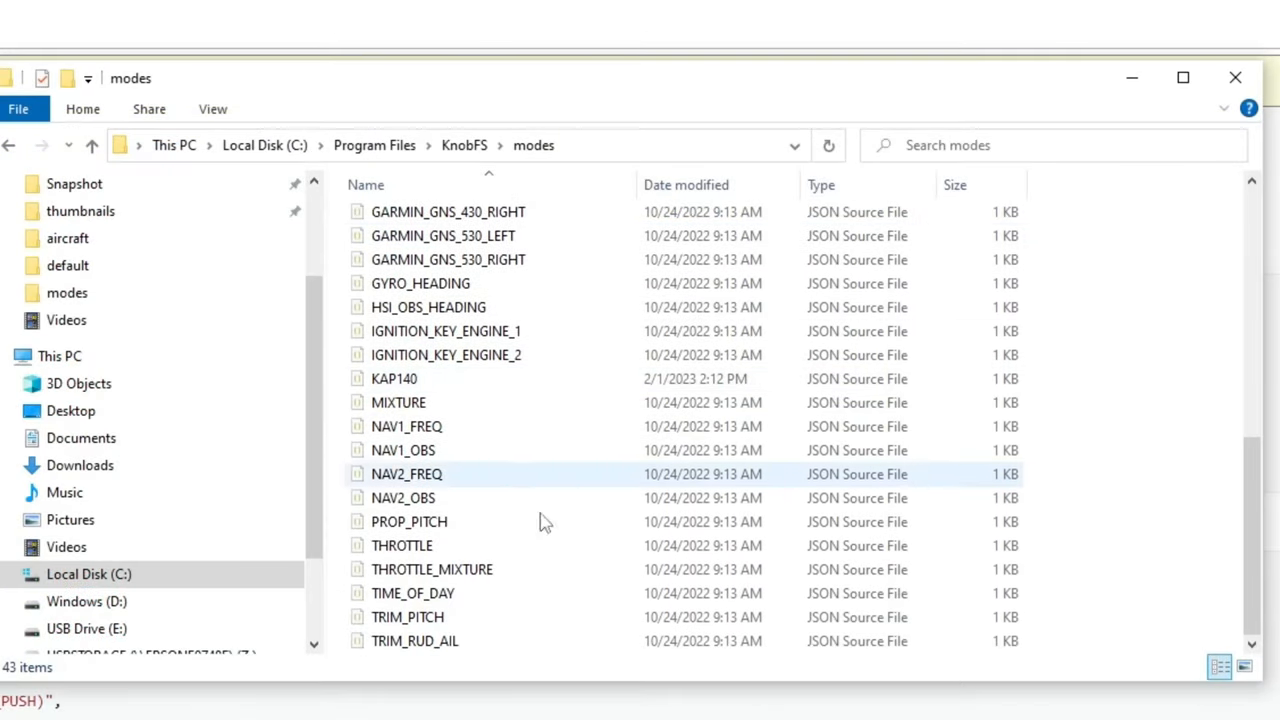
{"action": "scroll", "scroll_direction": "up", "scroll_amount": 3}
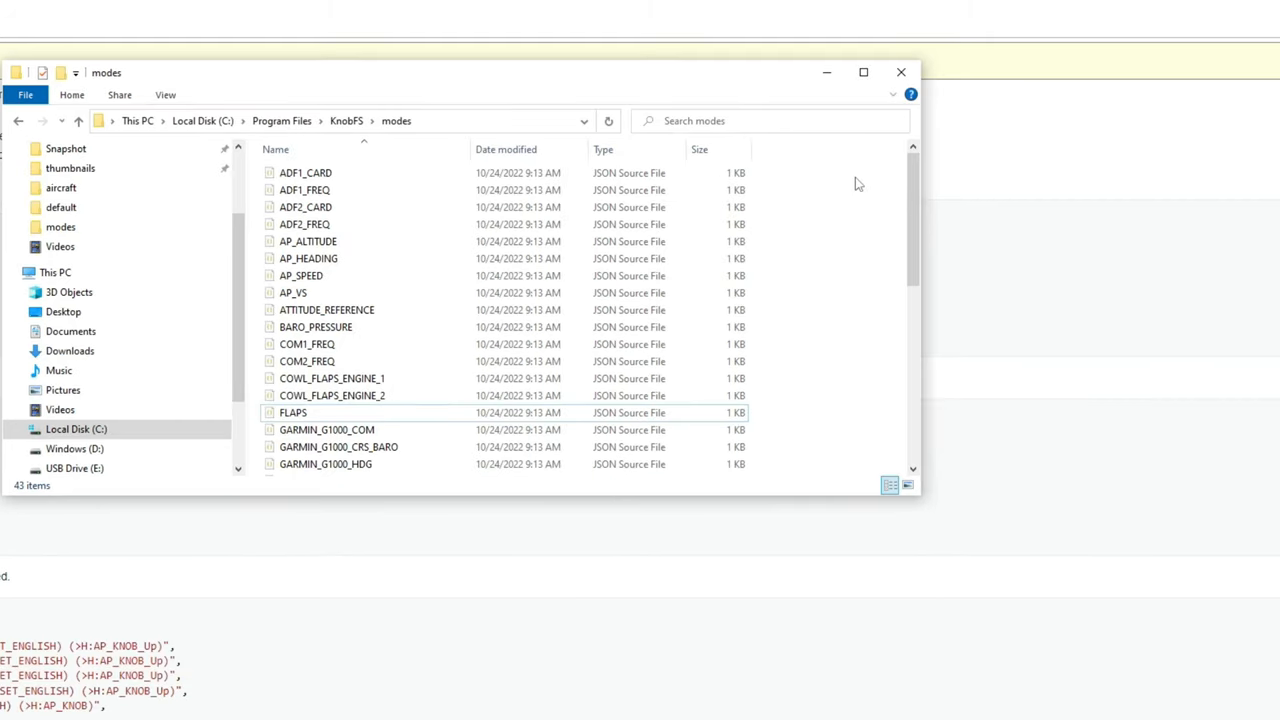
{"action": "mouse_move", "coordinate": [416, 378]}
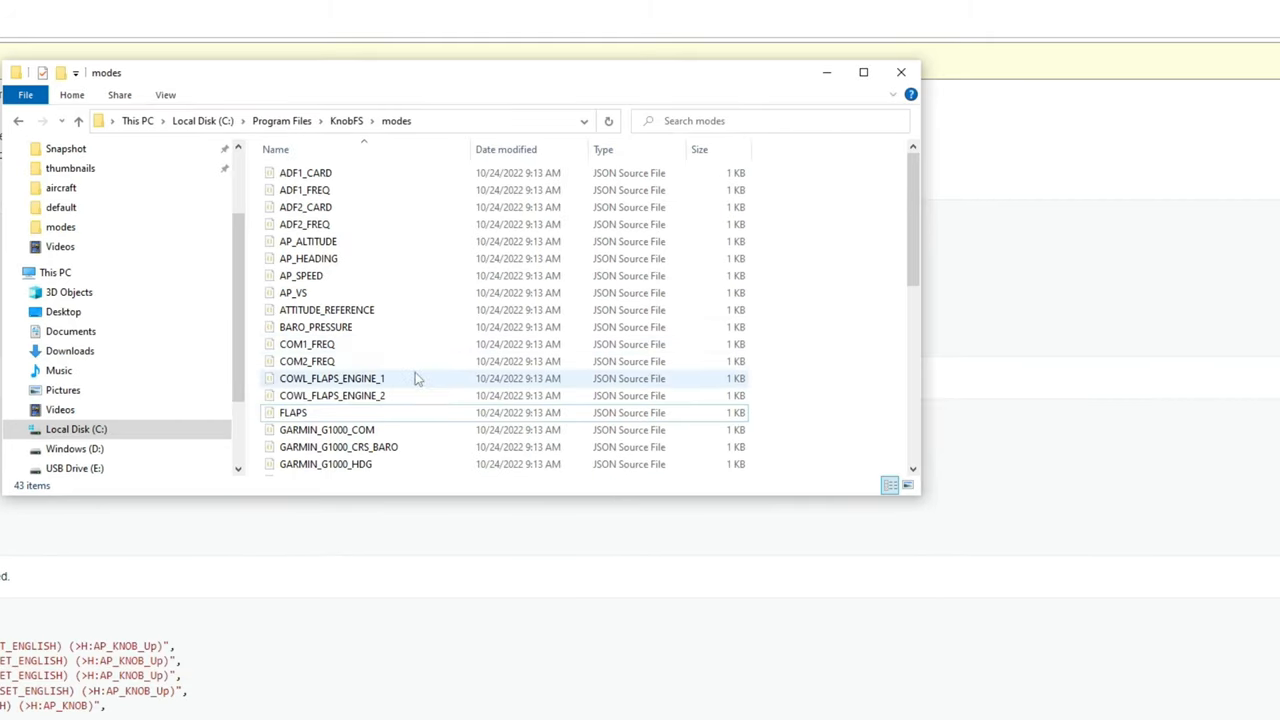
Paste a copy of the AP_VS mode file into the modes folder with administrator permission.
{"action": "left_click", "coordinate": [308, 360]}
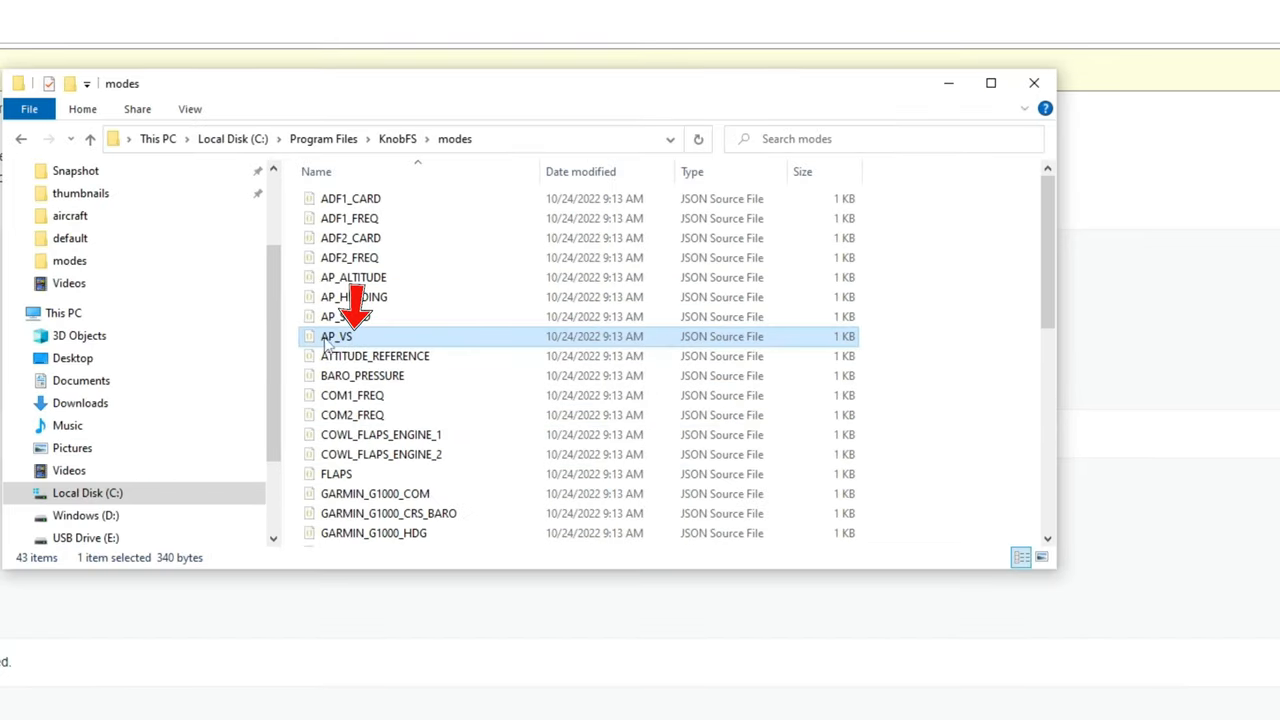
{"action": "mouse_move", "coordinate": [390, 344]}
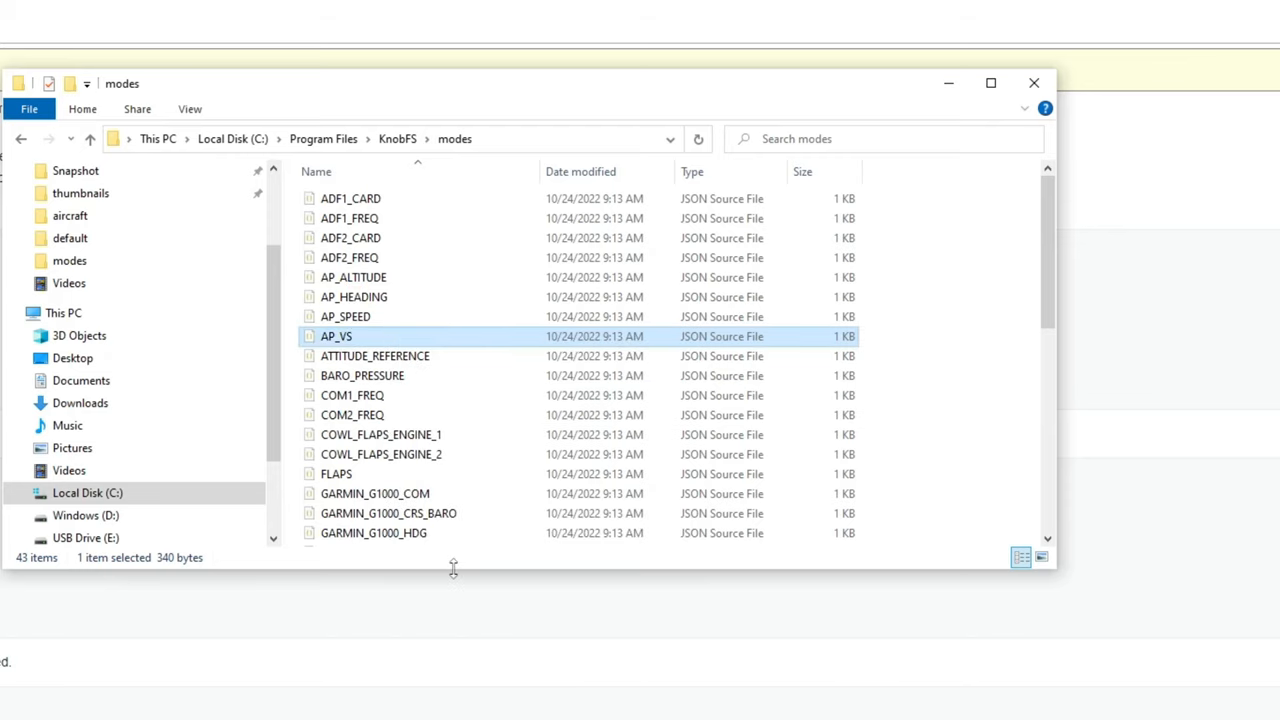
{"action": "right_click", "coordinate": [936, 388]}
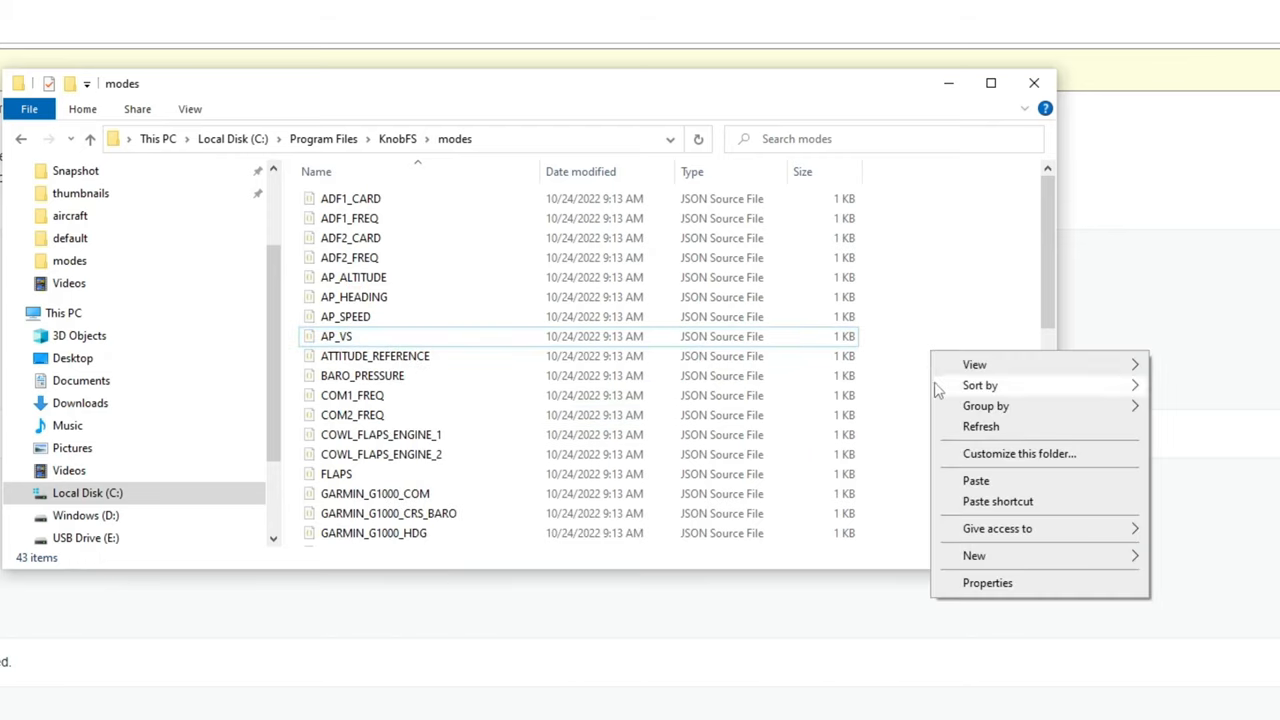
{"action": "left_click", "coordinate": [976, 480]}
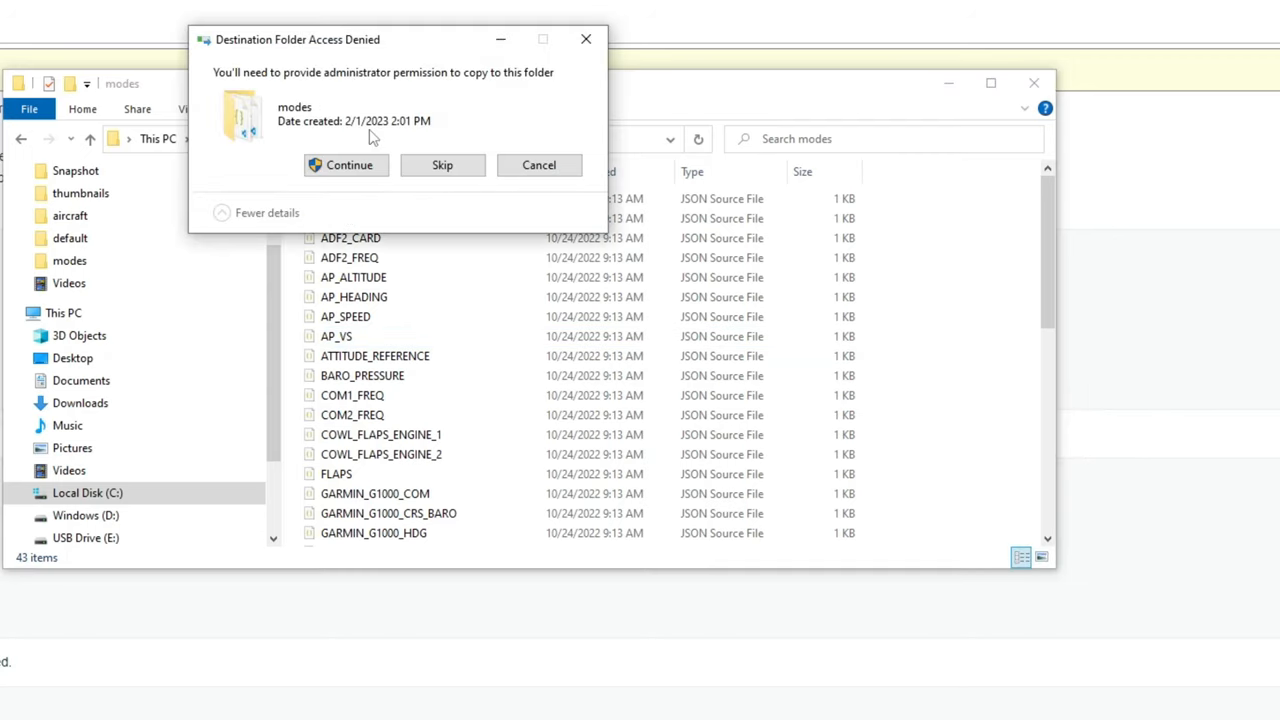
{"action": "left_click", "coordinate": [348, 164]}
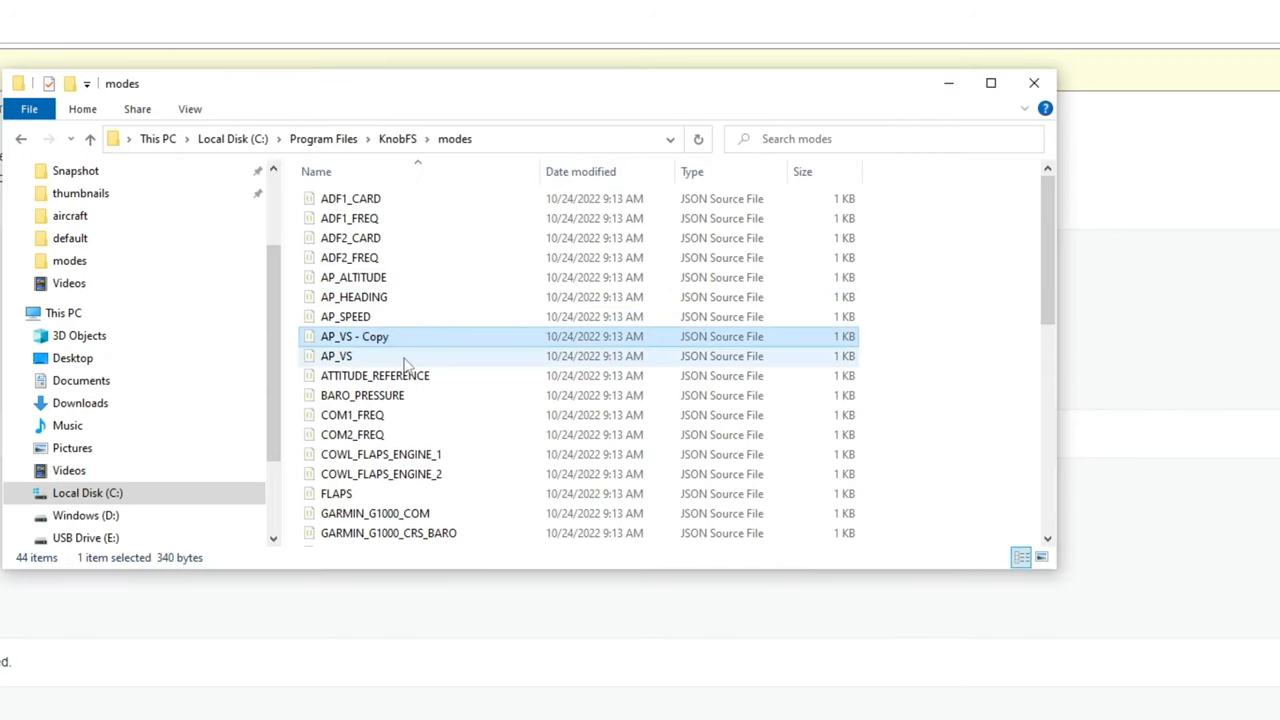
Rename the AP_VS - Copy file to 'kap' through its Properties dialog.
{"action": "left_click", "coordinate": [354, 336]}
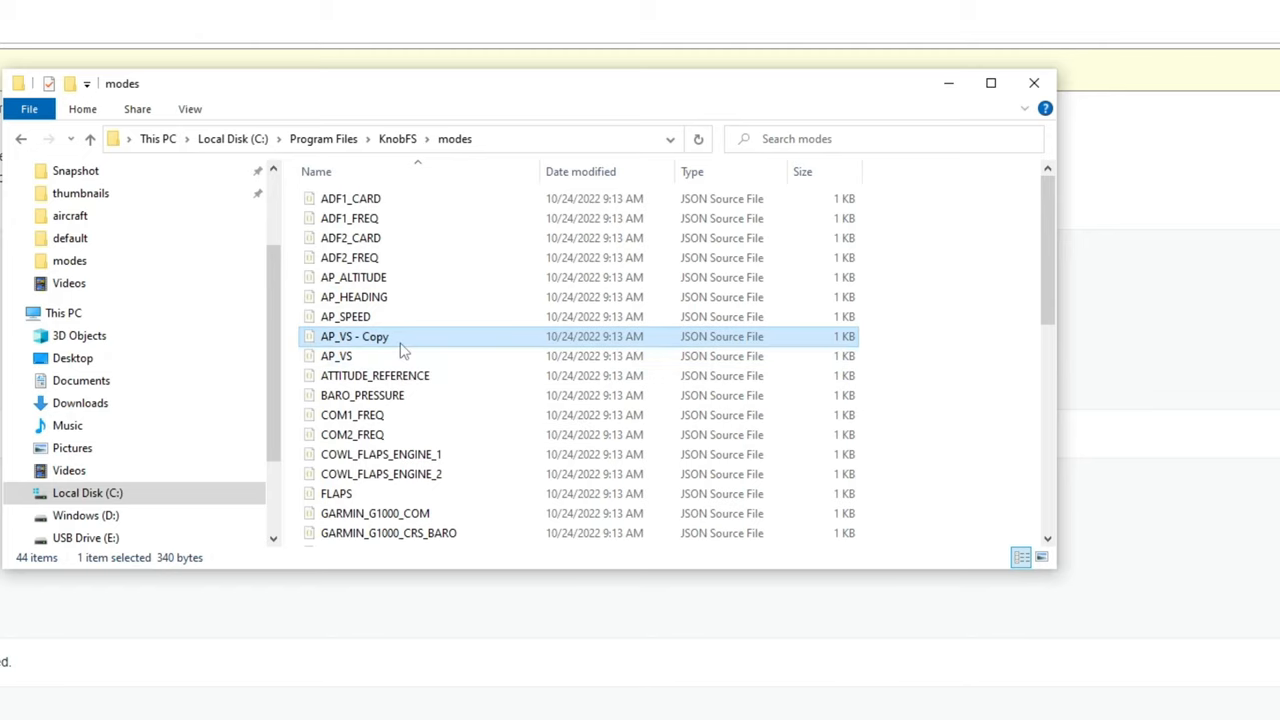
{"action": "mouse_move", "coordinate": [384, 340]}
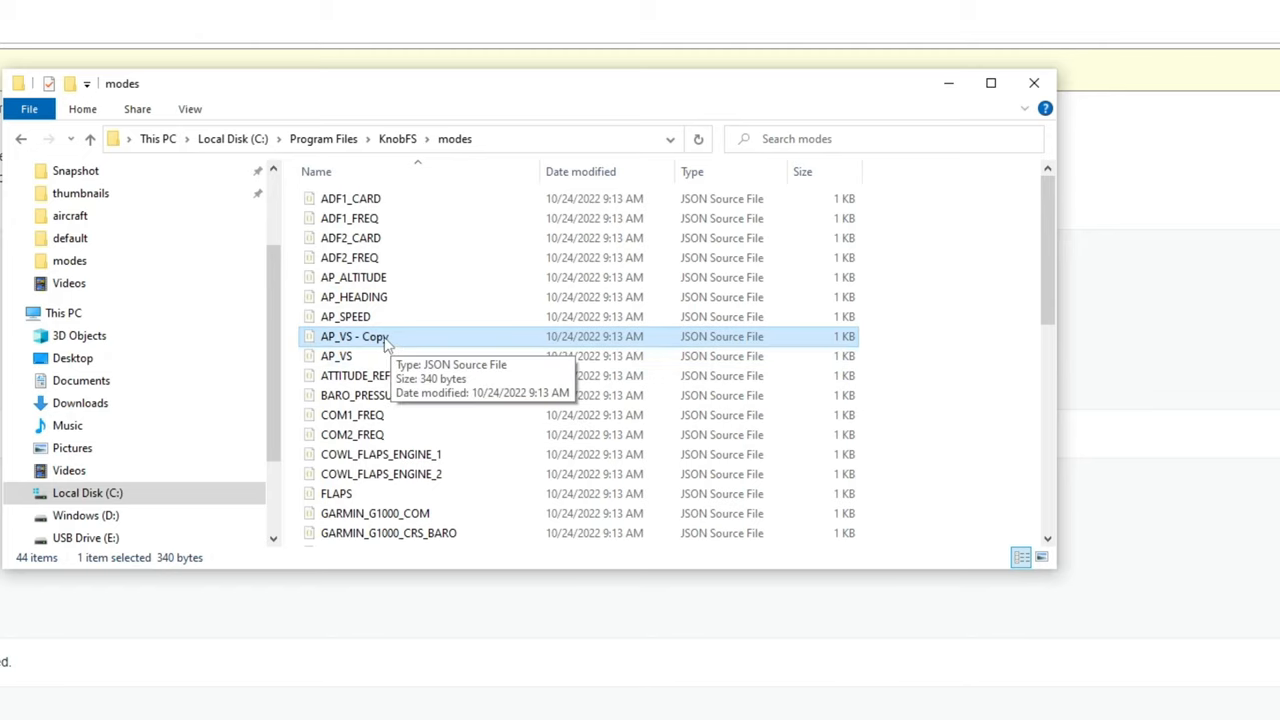
{"action": "right_click", "coordinate": [356, 336]}
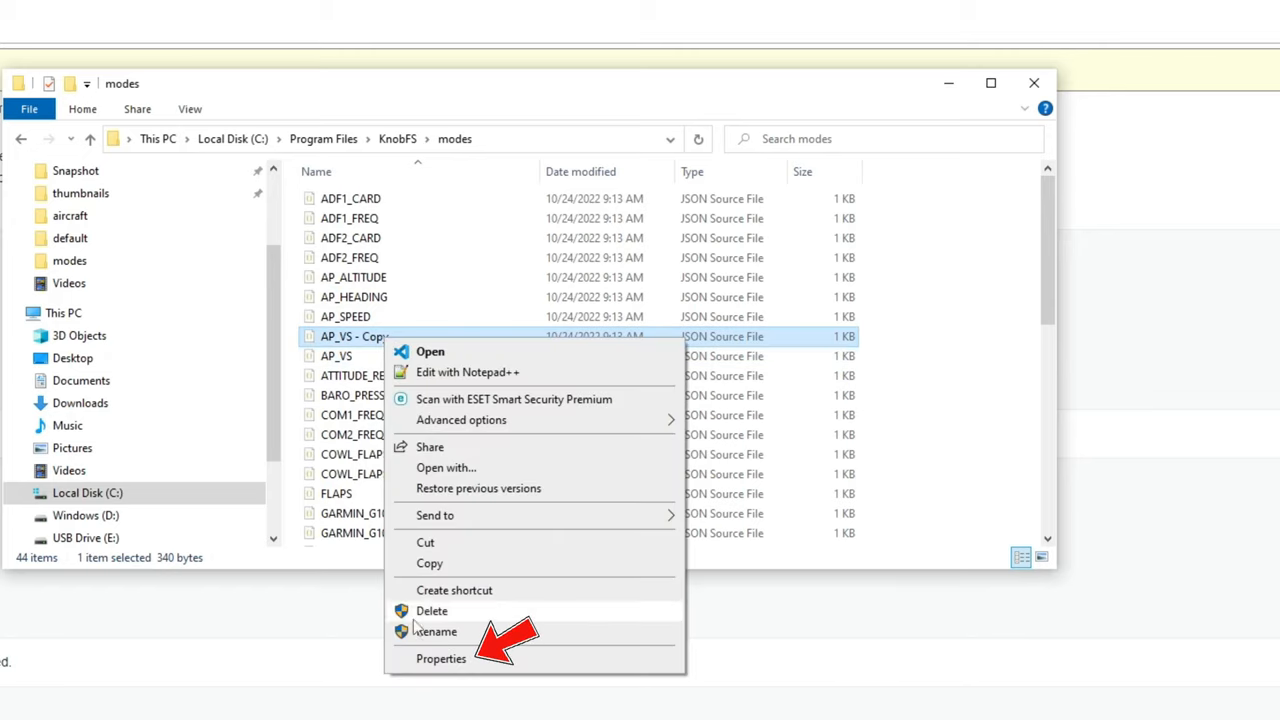
{"action": "left_click", "coordinate": [440, 658]}
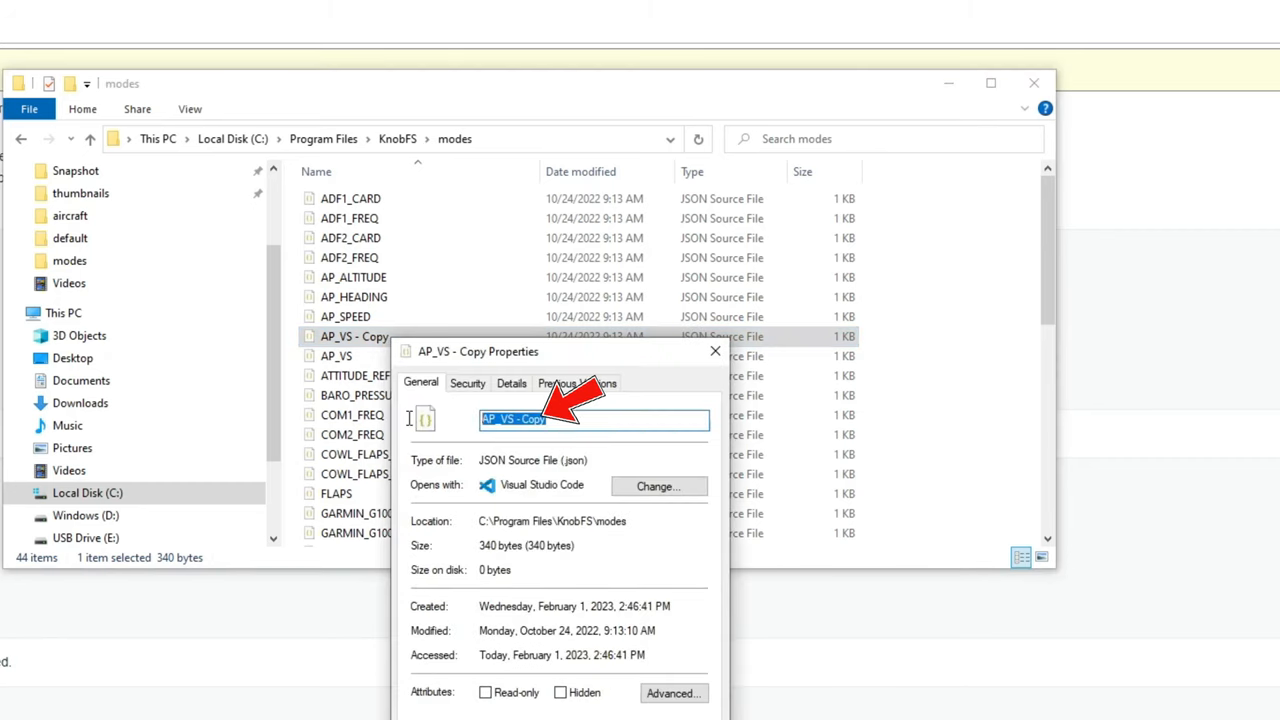
{"action": "type", "text": "kap"}
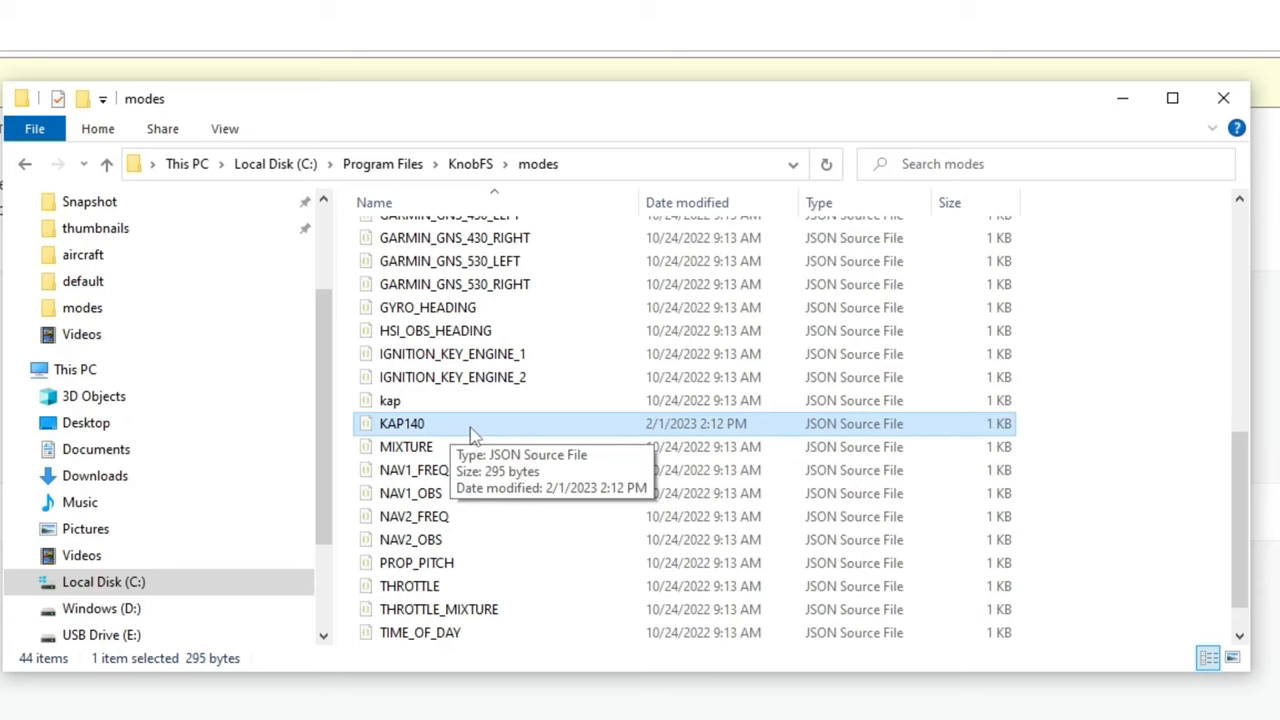
{"action": "mouse_move", "coordinate": [490, 432]}
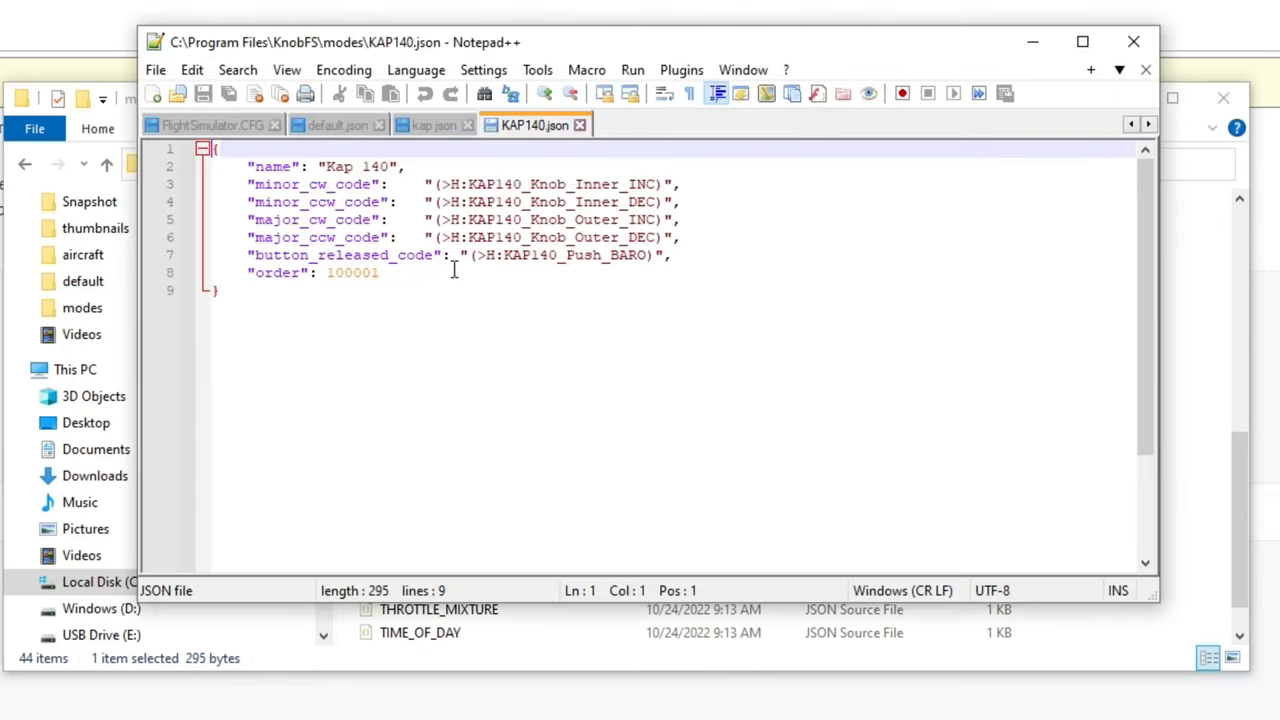
{"action": "mouse_move", "coordinate": [616, 338]}
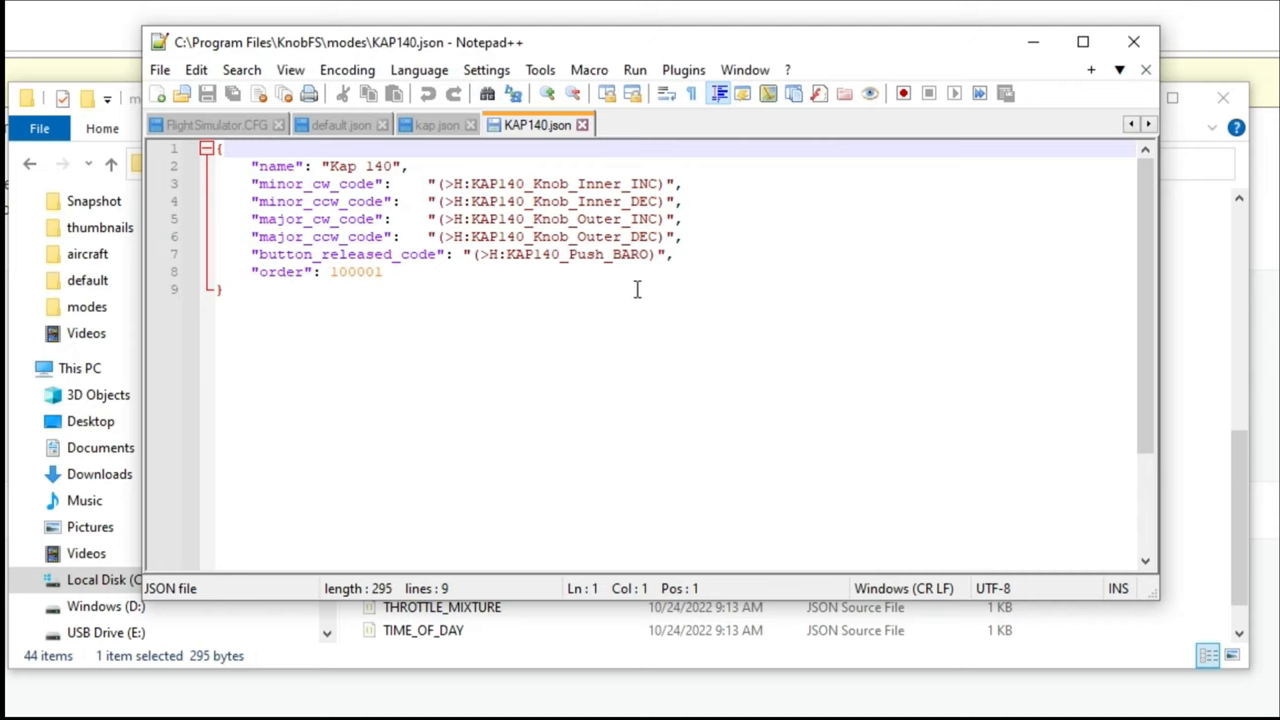
{"action": "mouse_move", "coordinate": [376, 198]}
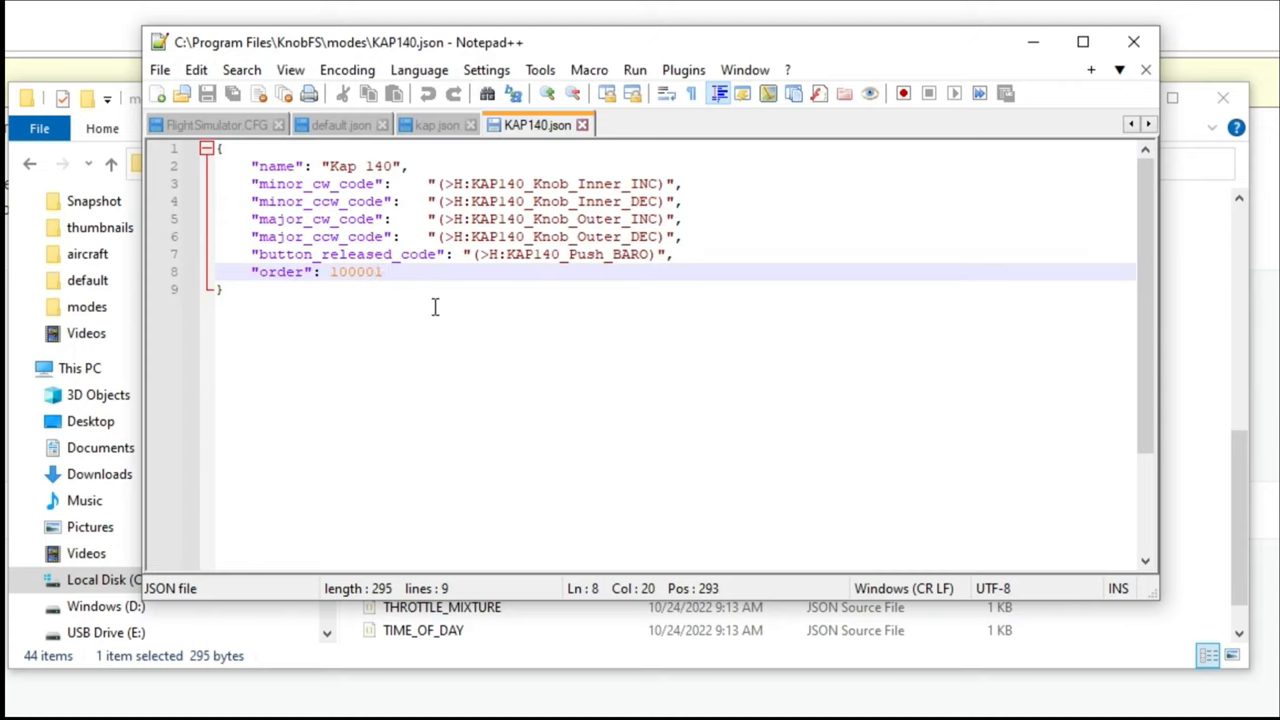
Set the KAP140.json order value to 100000 and attempt File > Save.
{"action": "left_click", "coordinate": [382, 272]}
{"action": "type", "text": "2"}
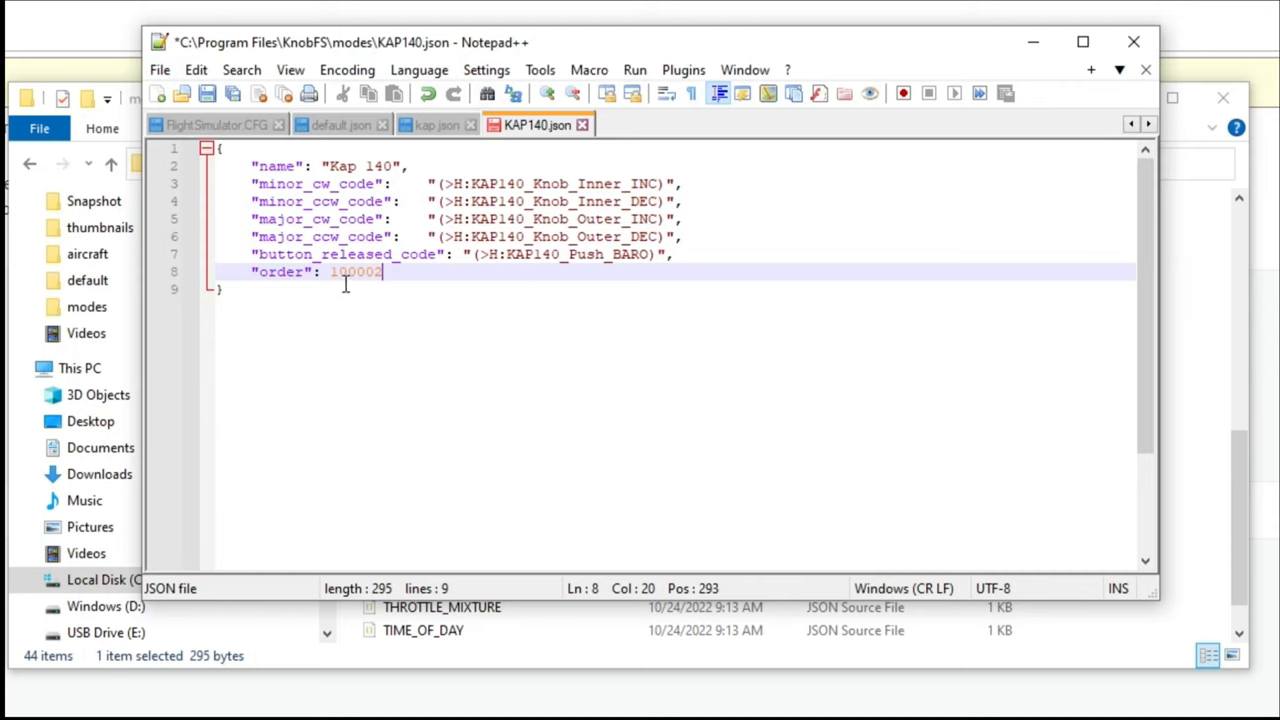
{"action": "left_click", "coordinate": [160, 68]}
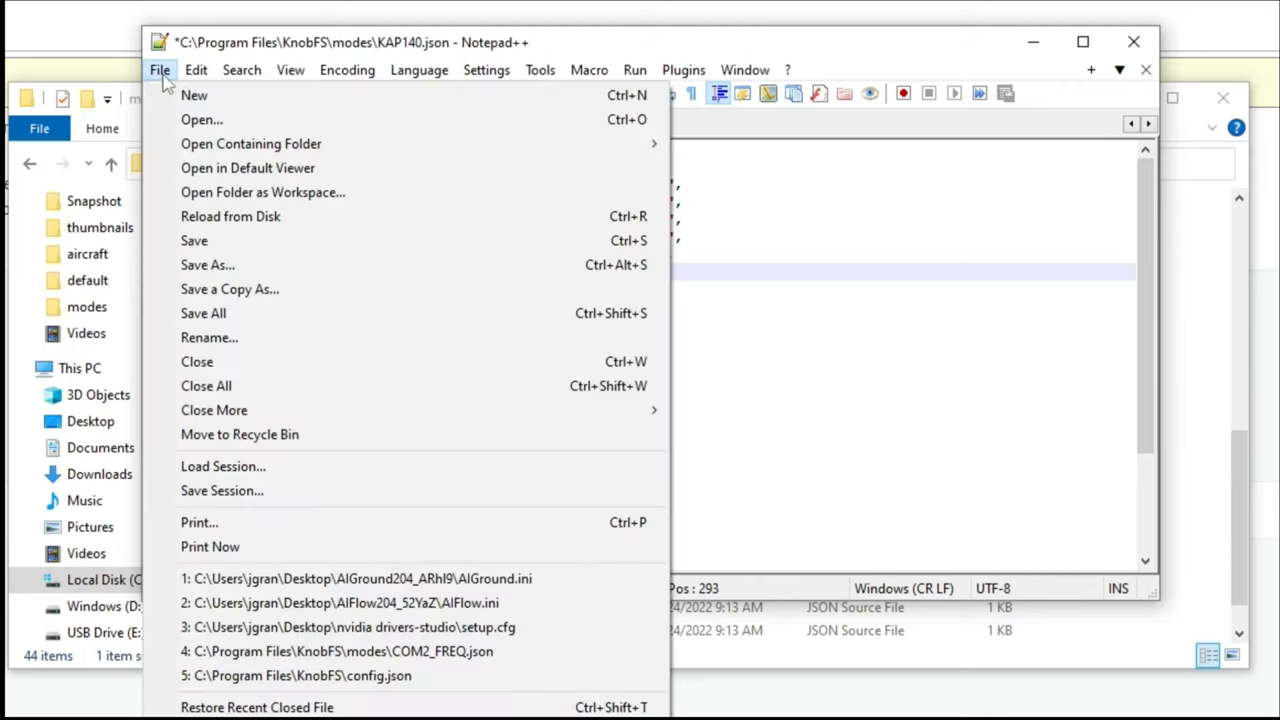
{"action": "left_click", "coordinate": [194, 240]}
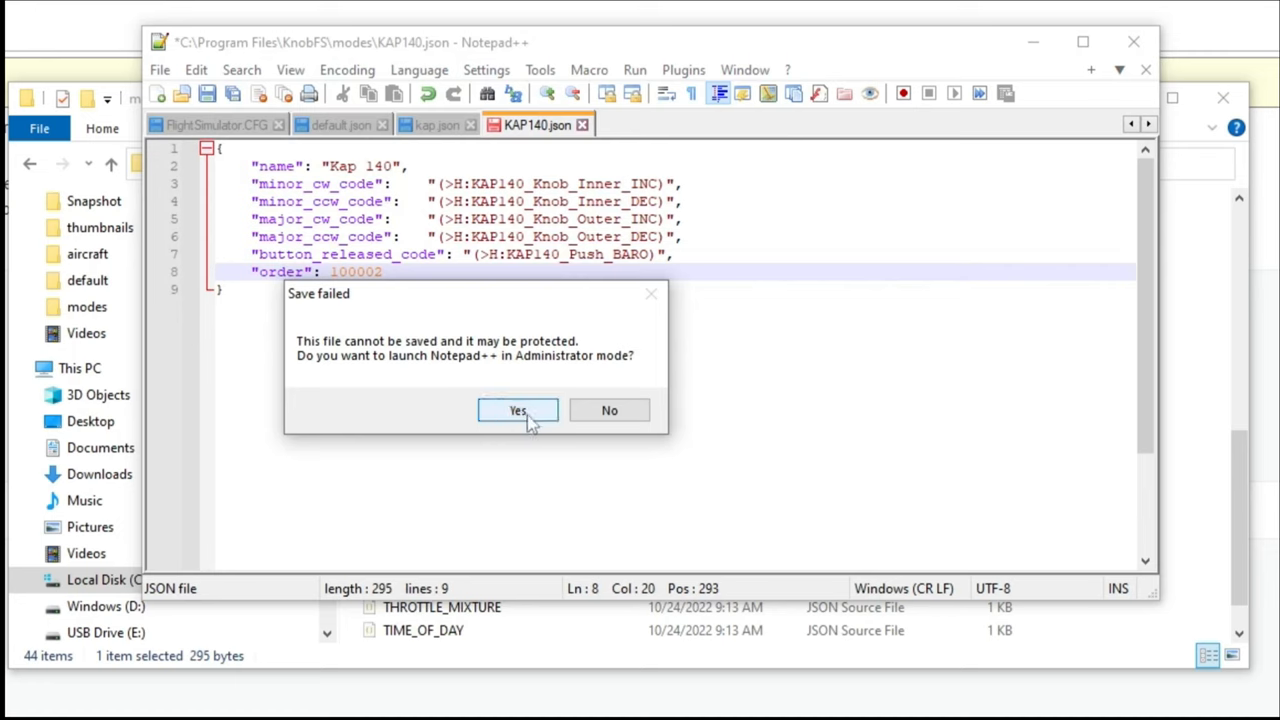